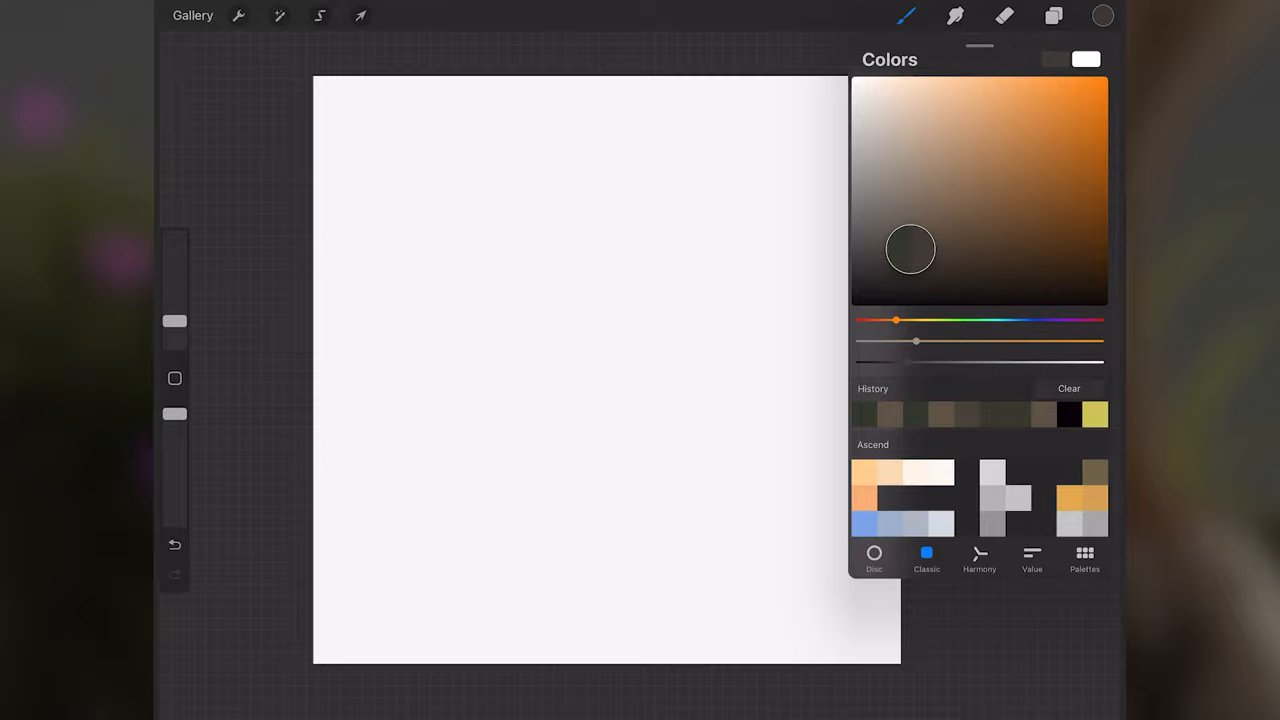
Paint the brown twisted trunk and extend thin branches out to both sides
{"action": "left_click_drag", "start_coordinate": [655, 340], "coordinate": [600, 520]}
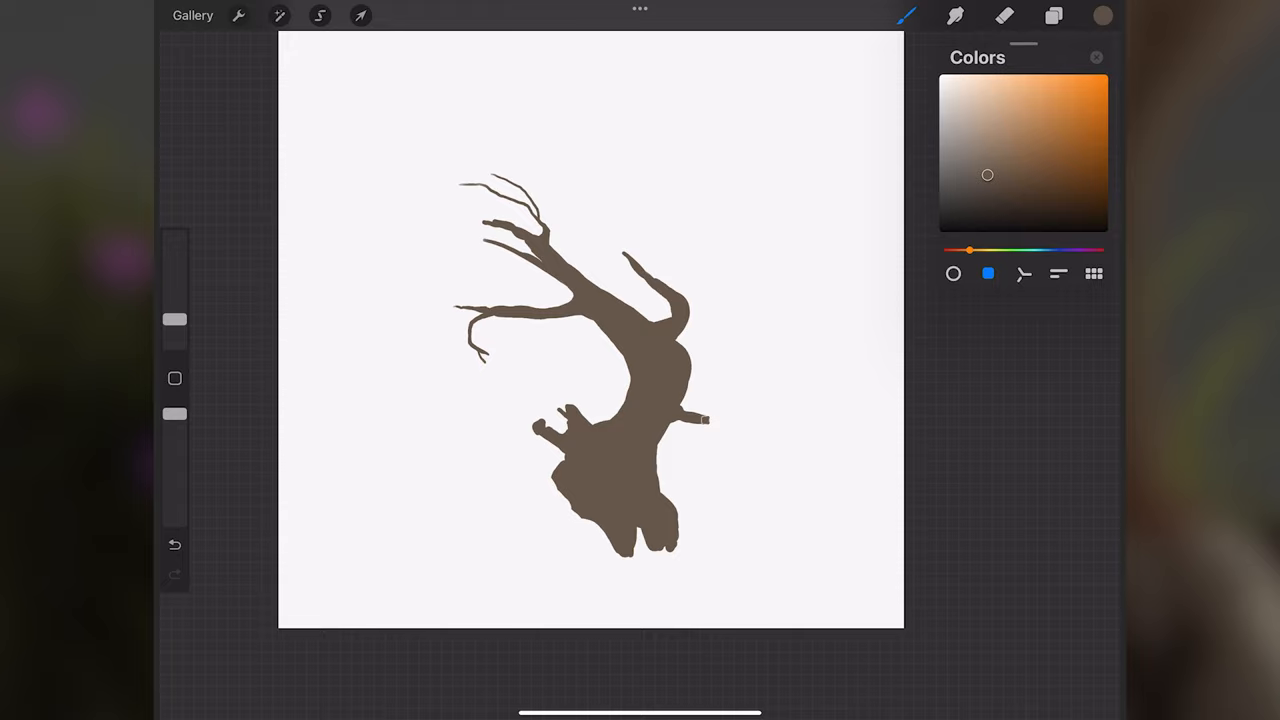
{"action": "left_click_drag", "start_coordinate": [680, 425], "coordinate": [855, 480]}
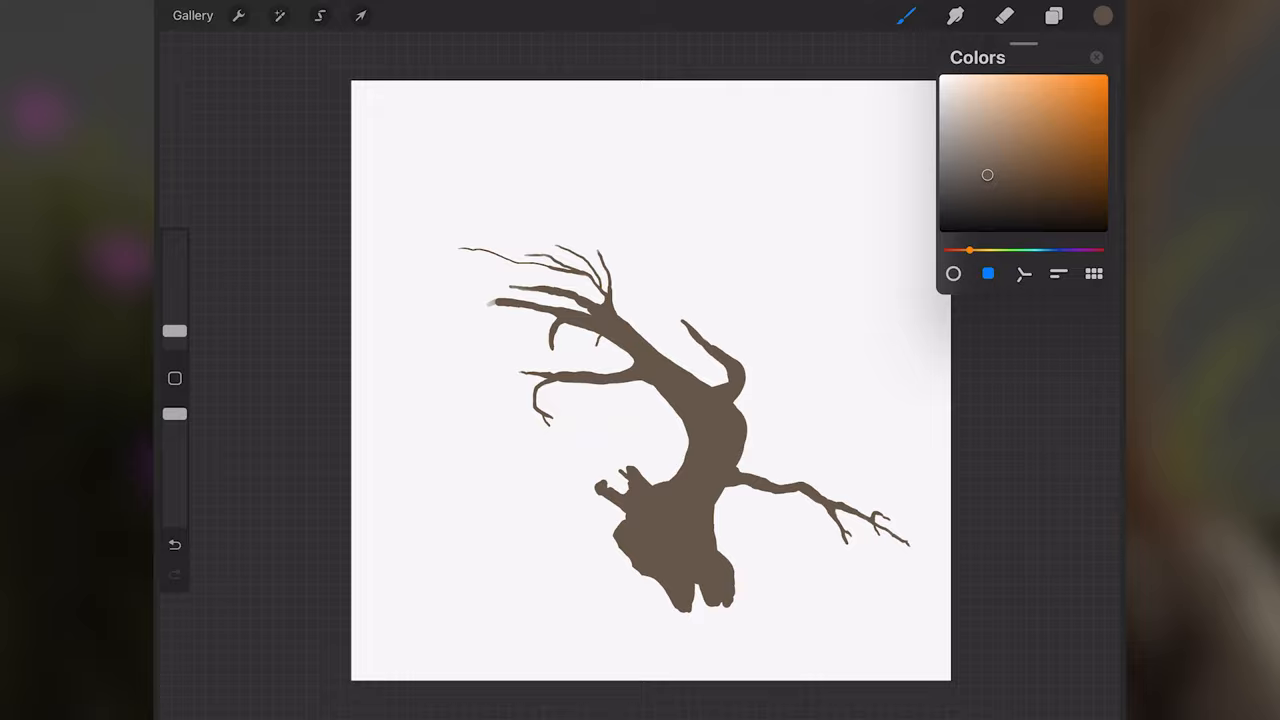
Use Liquify Push from Adjustments to reshape the upper branches
{"action": "left_click", "coordinate": [279, 15]}
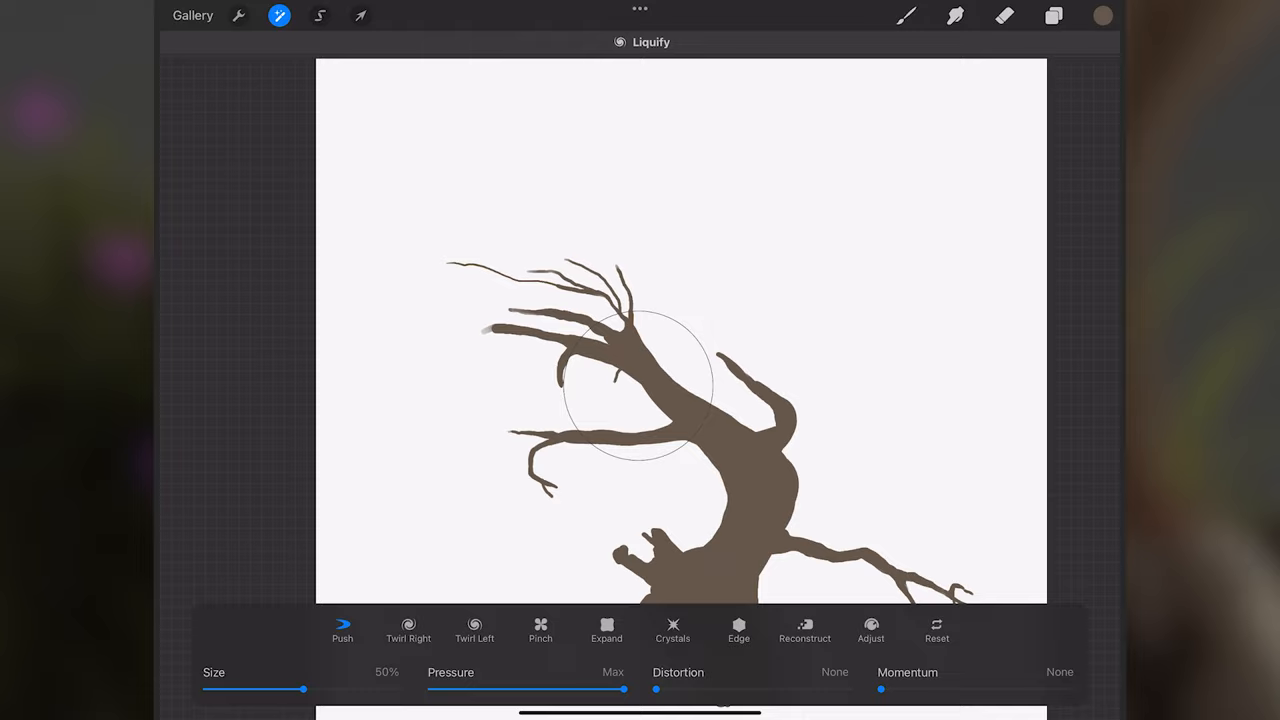
{"action": "left_click", "coordinate": [1102, 15]}
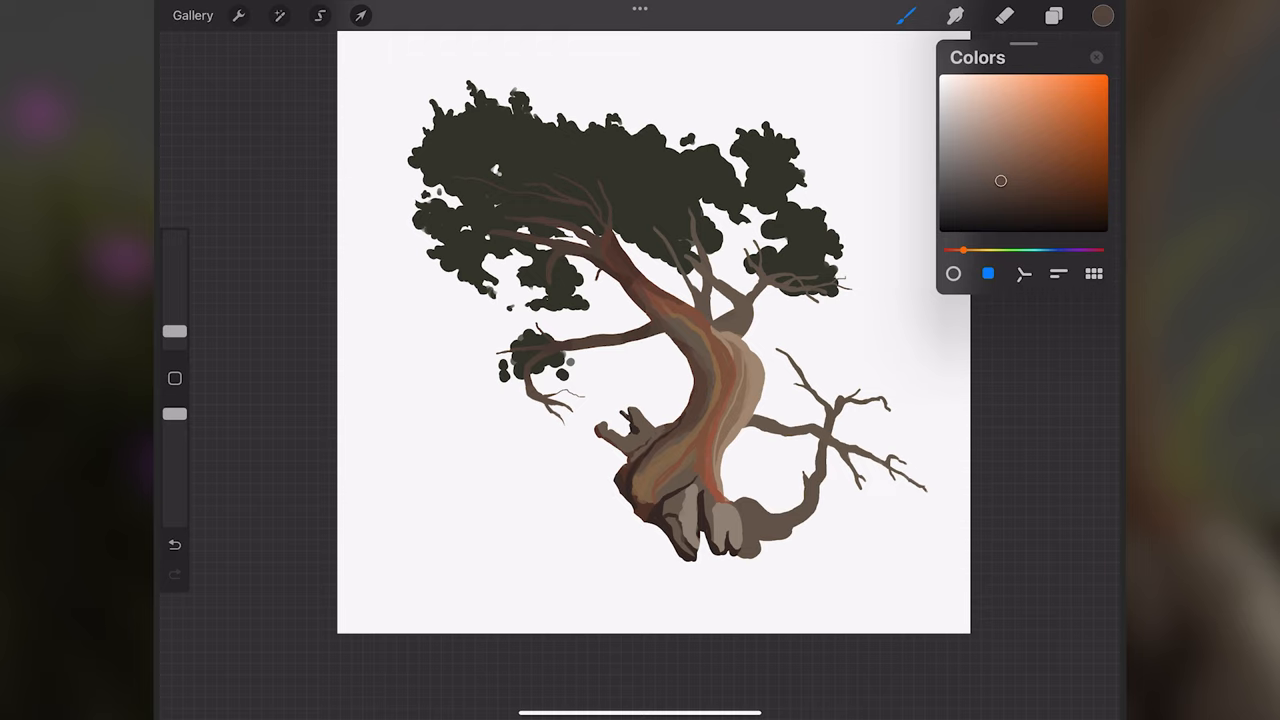
Brush reddish bark streaks onto the trunk and lighten the bare branches
{"action": "left_click_drag", "start_coordinate": [1001, 181], "coordinate": [985, 165]}
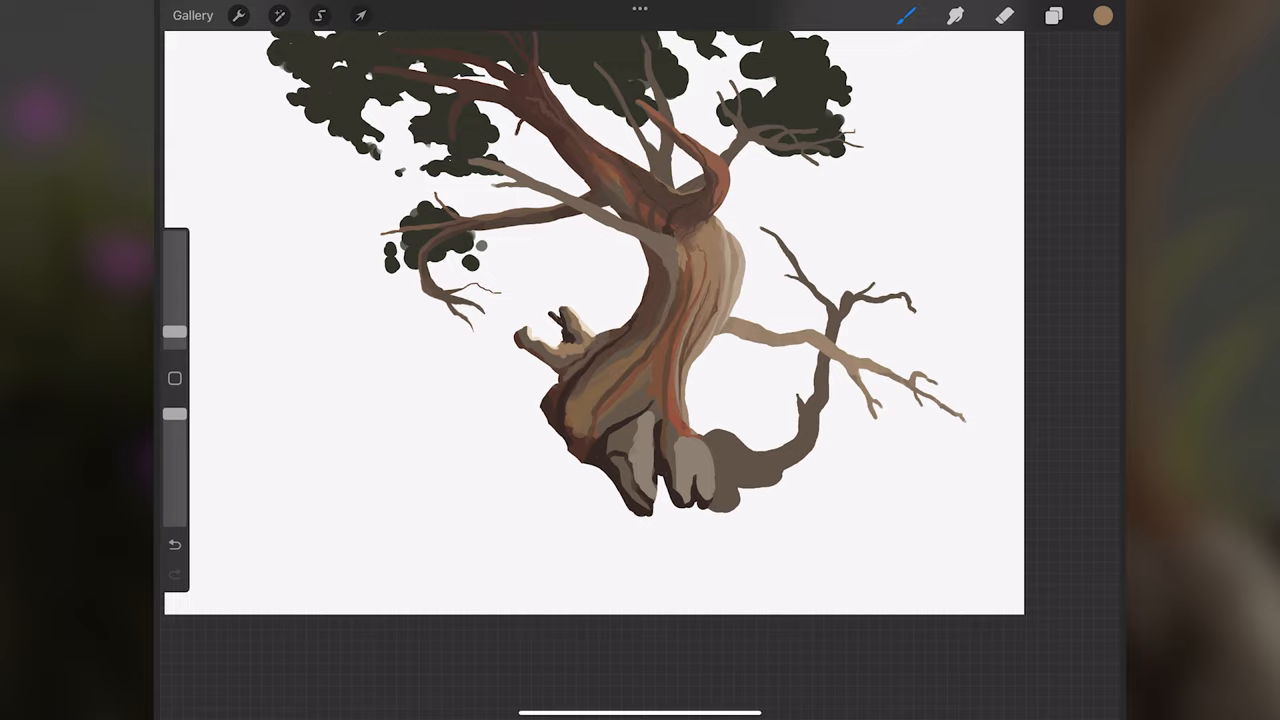
Select Layer 1, the trunk layer, in the Layers panel
{"action": "left_click", "coordinate": [1053, 15]}
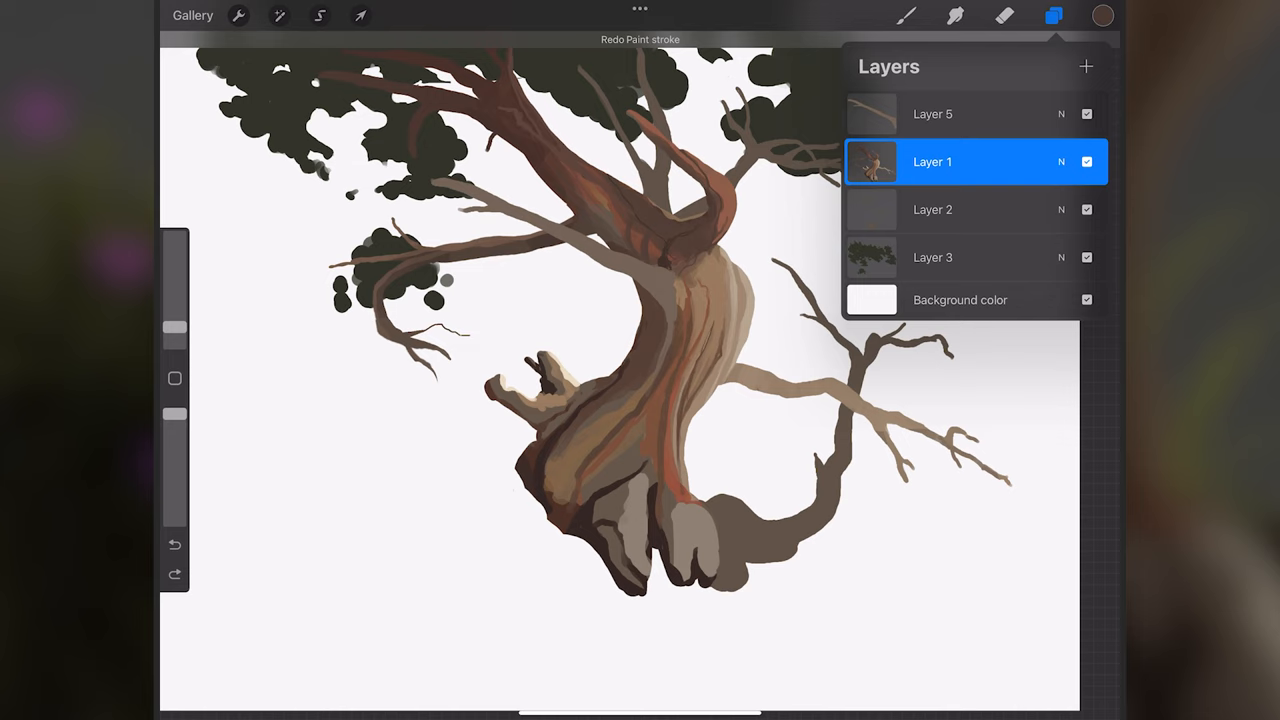
{"action": "left_click", "coordinate": [1053, 15]}
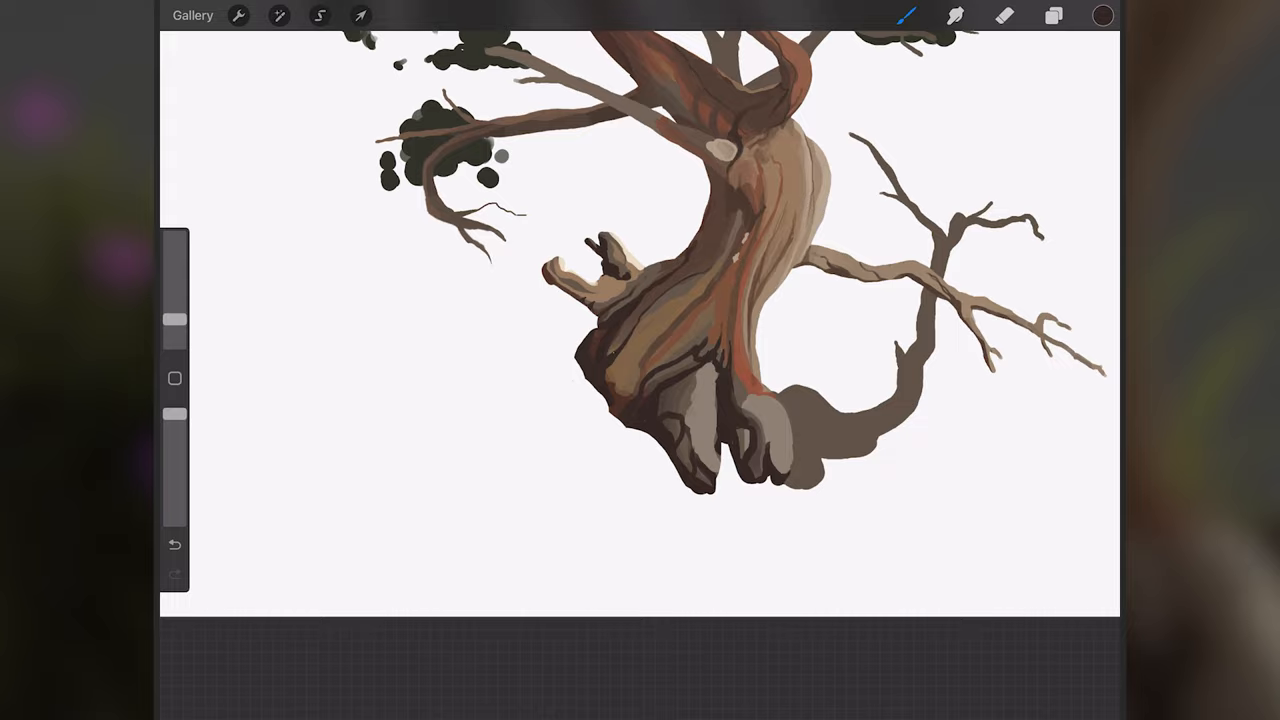
Check the Layers panel while shading the trunk, roots and dark foliage clusters
{"action": "left_click", "coordinate": [1053, 15]}
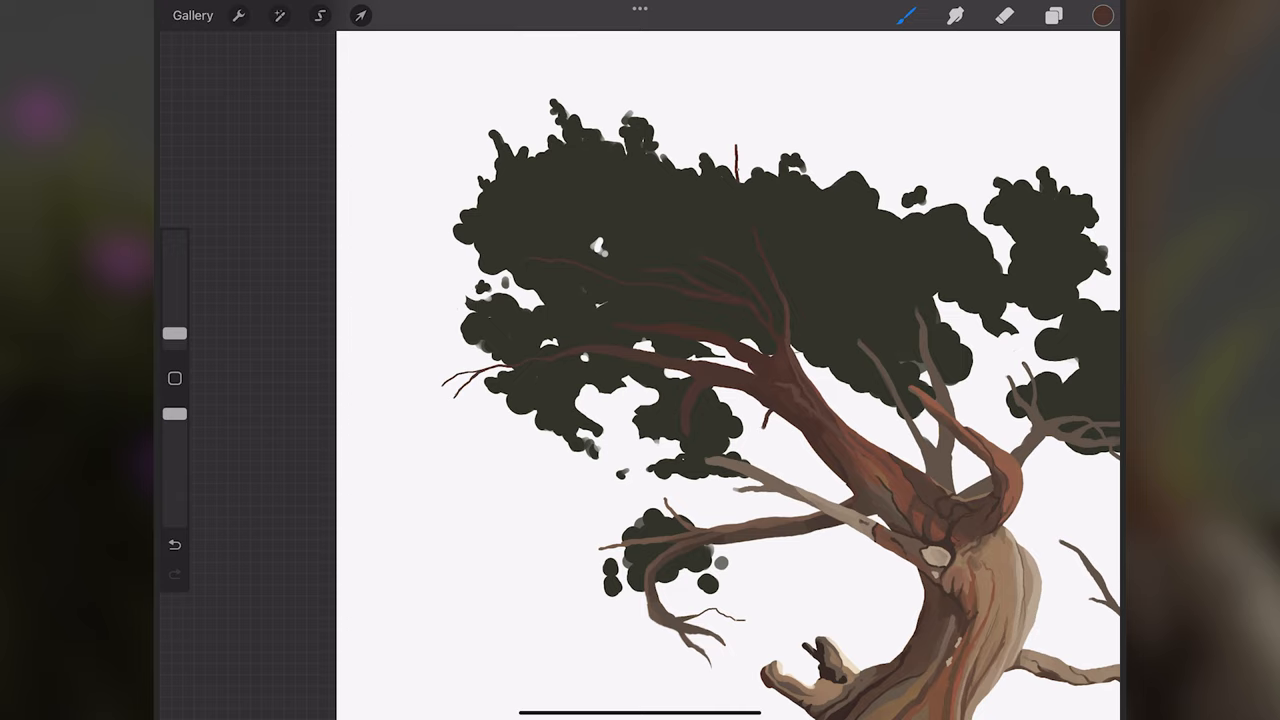
Toggle the Layers panel while refining branches, trunk shading and canopy shapes
{"action": "left_click", "coordinate": [1053, 15]}
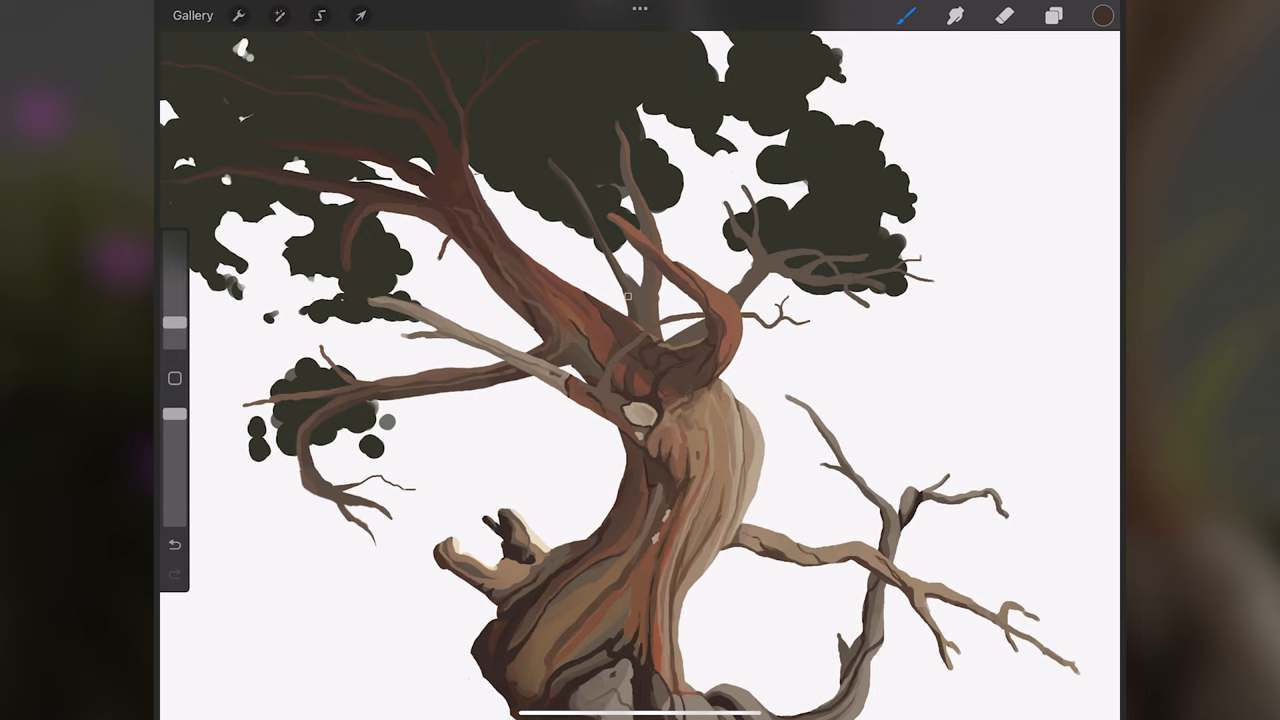
{"action": "left_click", "coordinate": [1053, 15]}
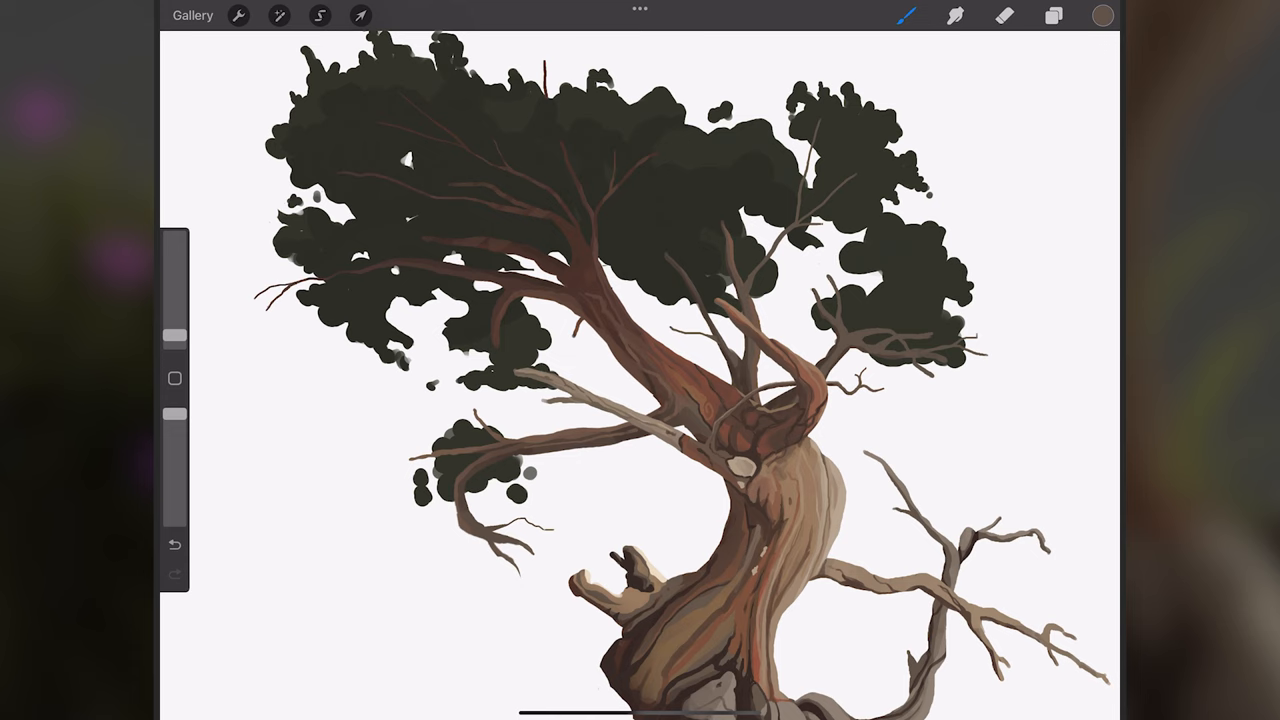
Adjust the active colour while adding finishing touches to canopy and branches
{"action": "left_click", "coordinate": [1102, 15]}
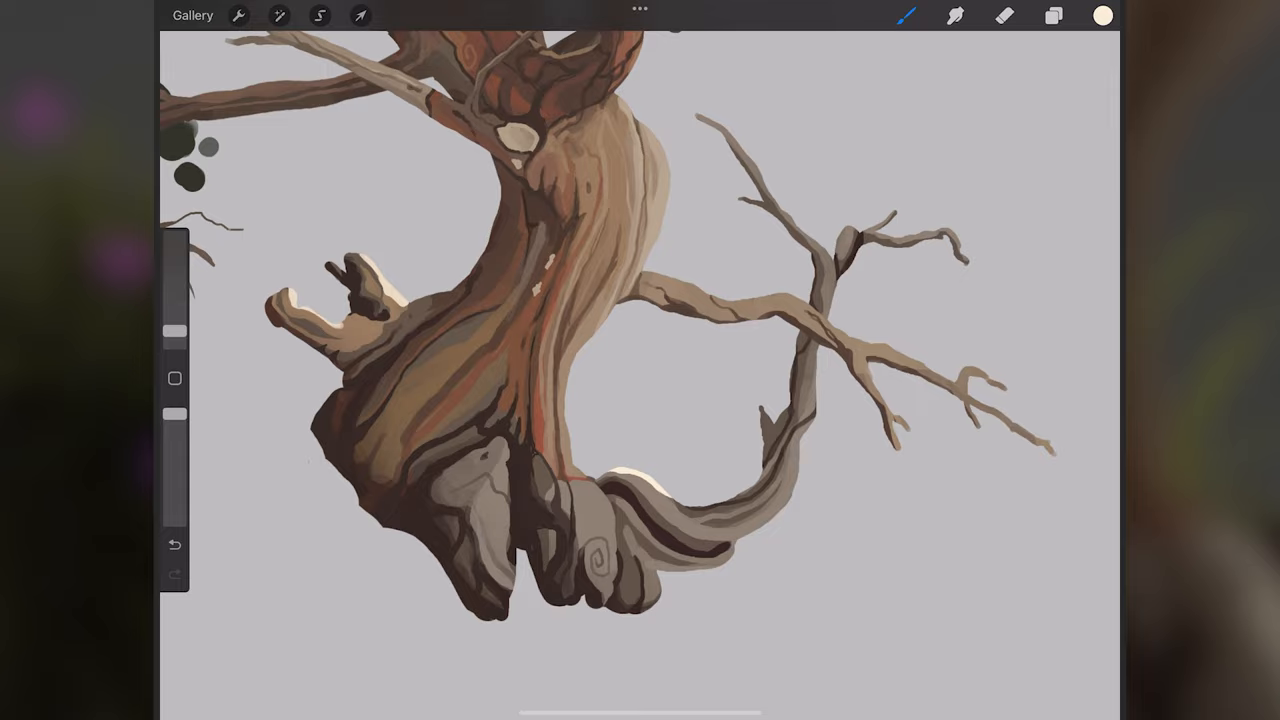
Set the Background color layer to grey, then bring up Liquify from Adjustments
{"action": "left_click", "coordinate": [1053, 15]}
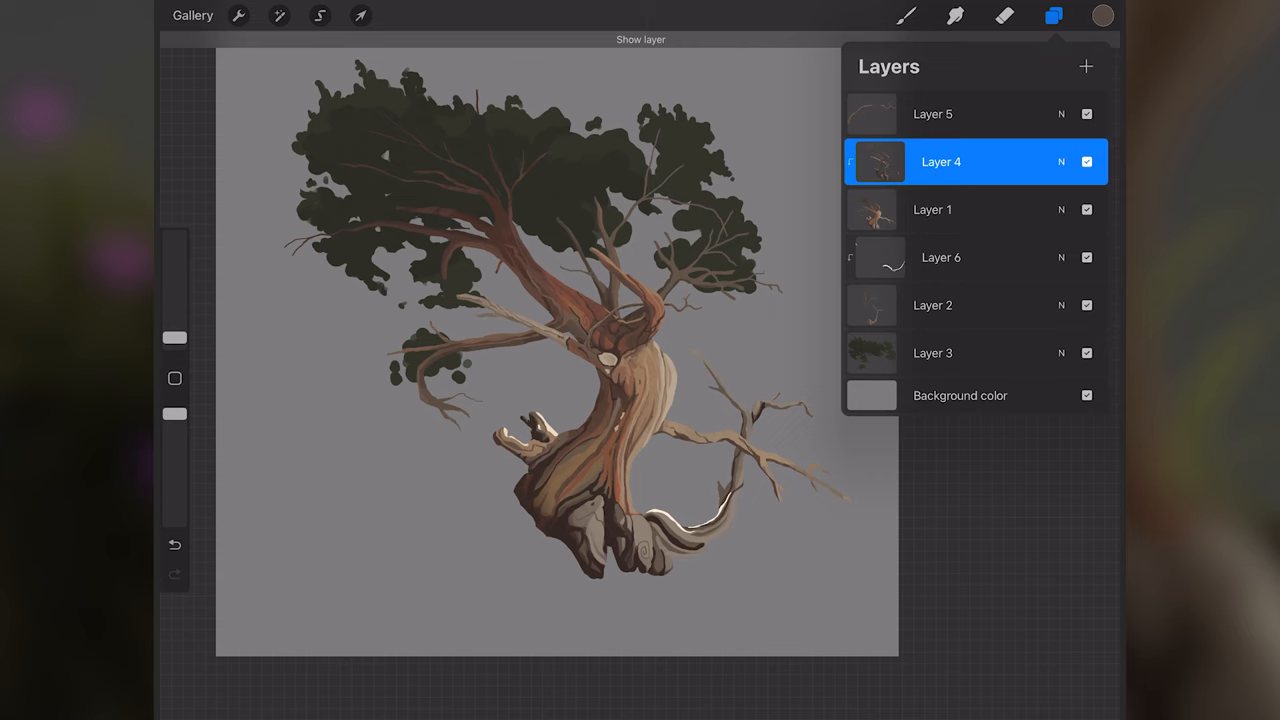
{"action": "left_click", "coordinate": [1053, 15]}
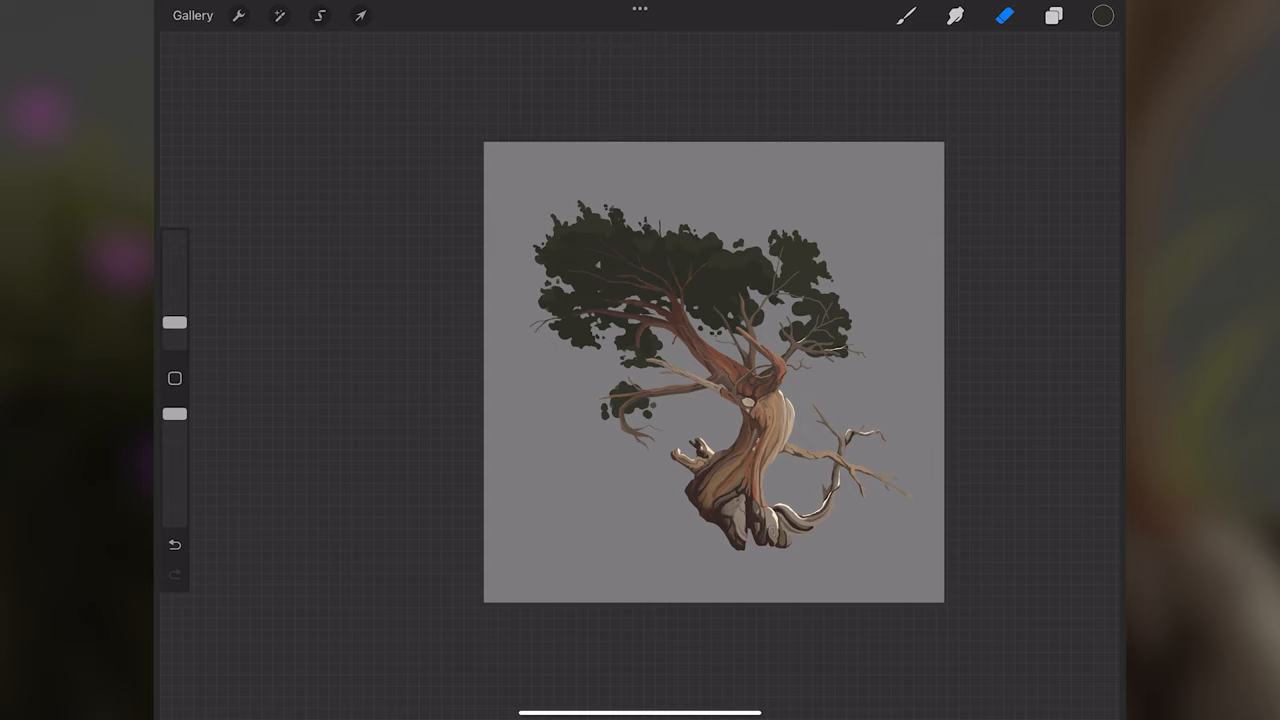
{"action": "left_click", "coordinate": [279, 15]}
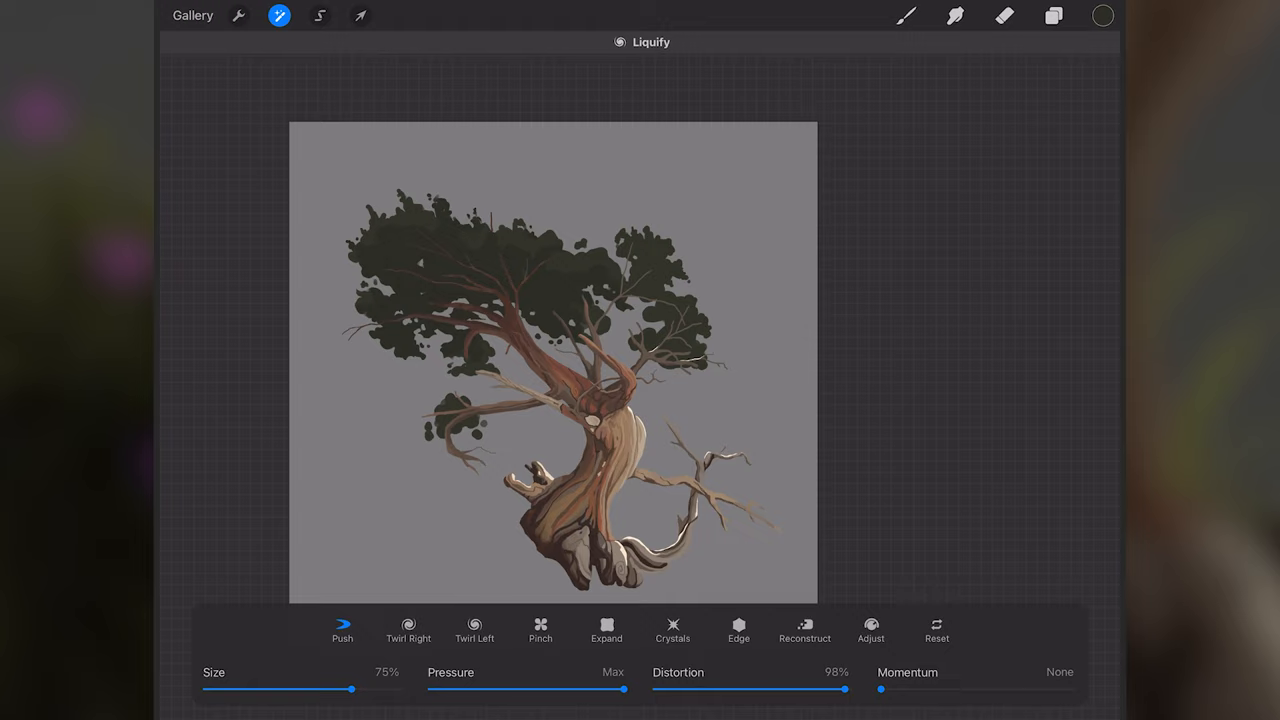
{"action": "left_click", "coordinate": [905, 15]}
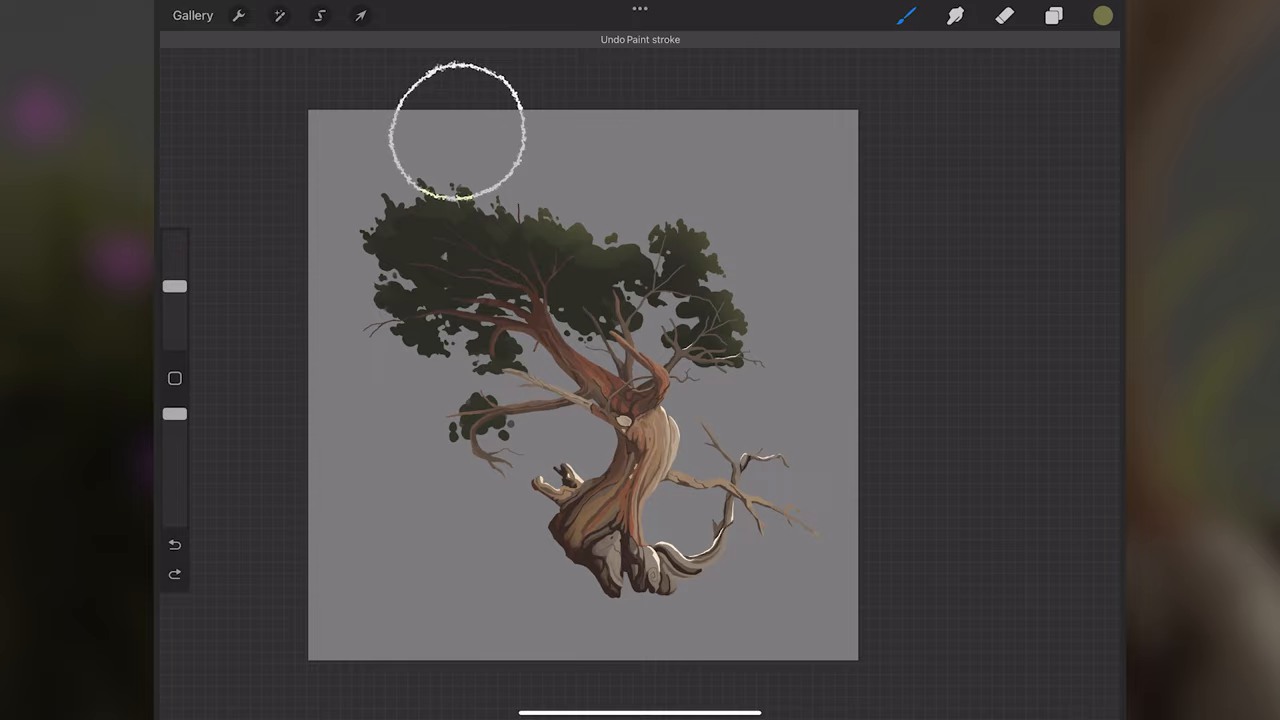
Undo the last paint stroke and check the Layers panel
{"action": "left_click", "coordinate": [1053, 15]}
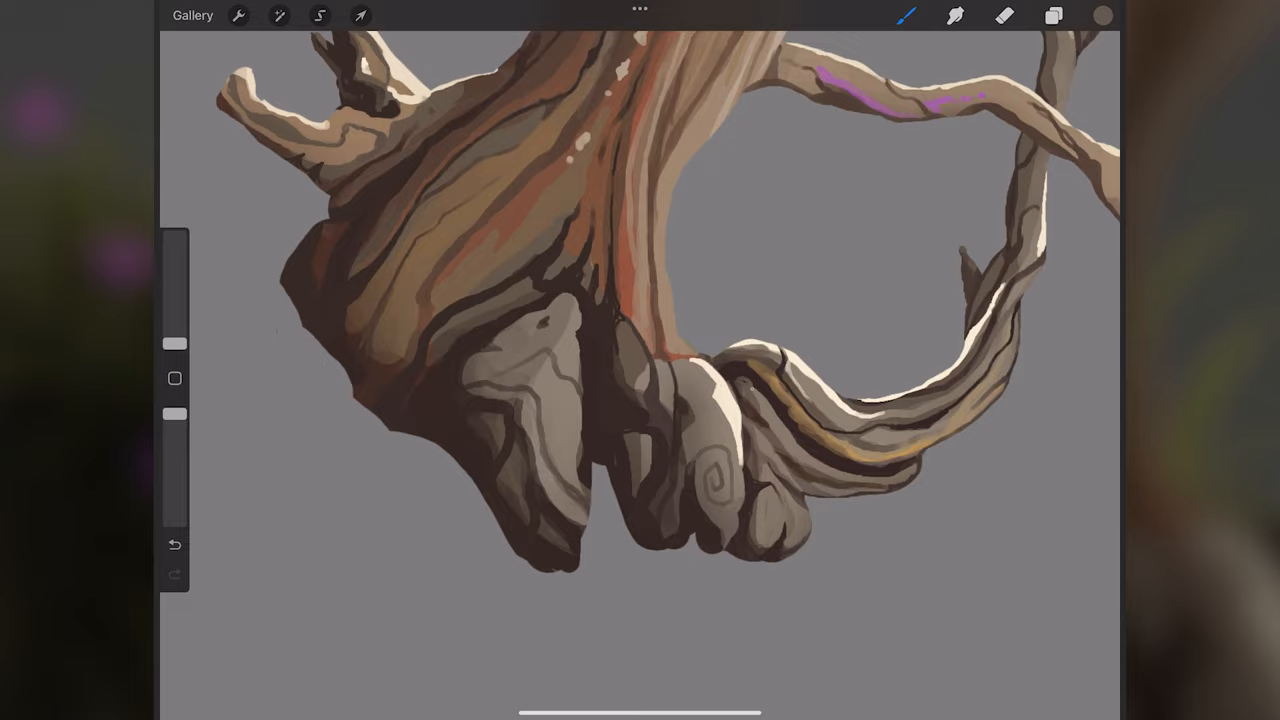
Toggle the Layers panel while painting more detail on branches and trunk
{"action": "left_click", "coordinate": [1053, 15]}
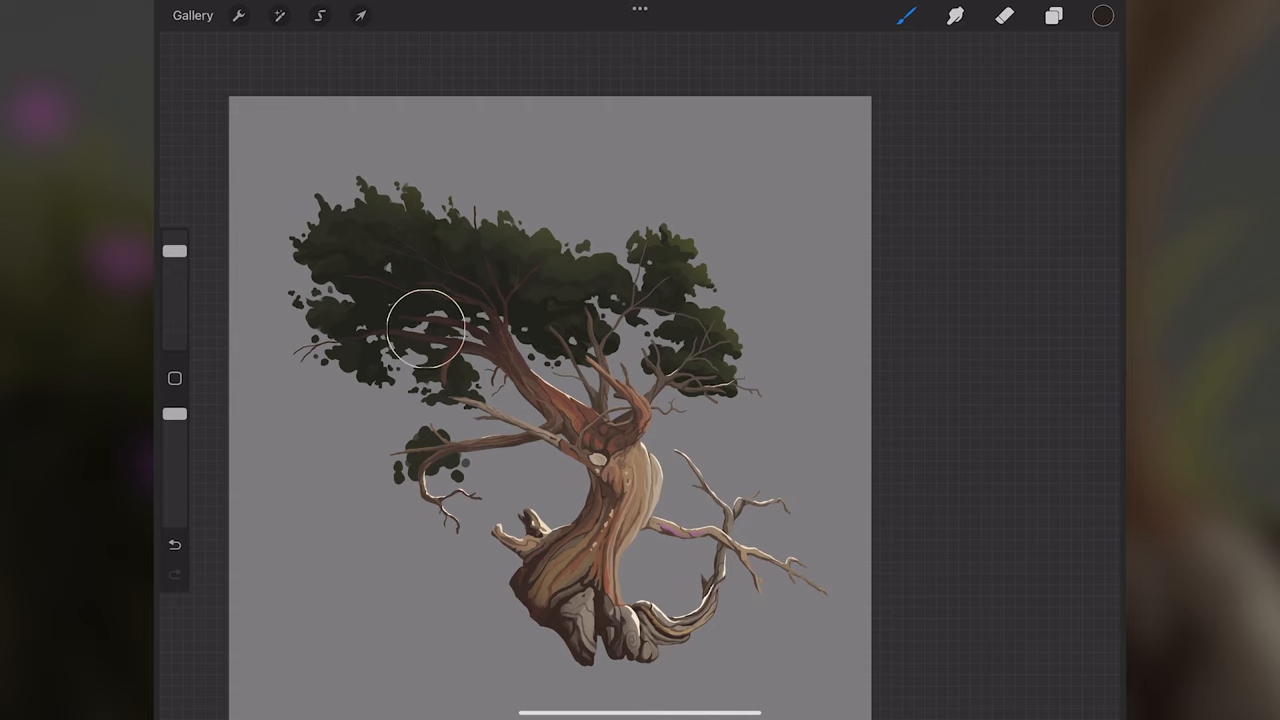
{"action": "left_click", "coordinate": [1053, 15]}
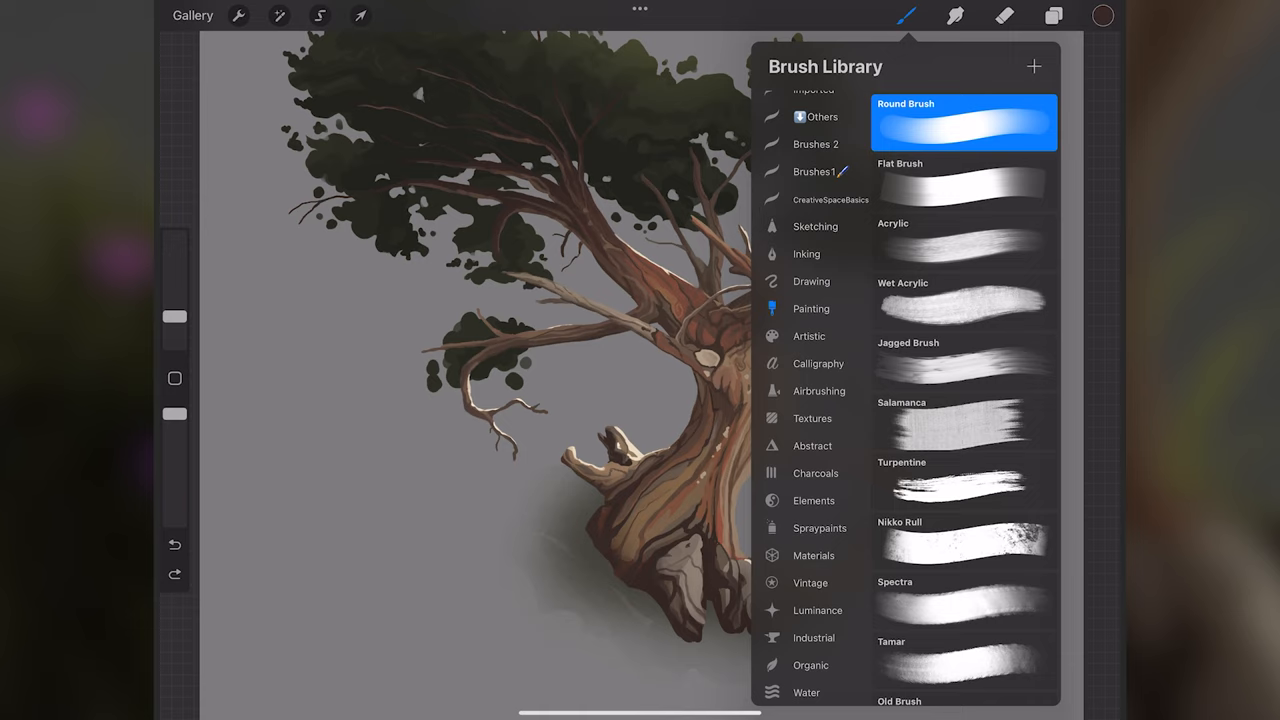
Paint detail on the left-hand branches with the Round Brush, then select Layer 3
{"action": "left_click", "coordinate": [1053, 15]}
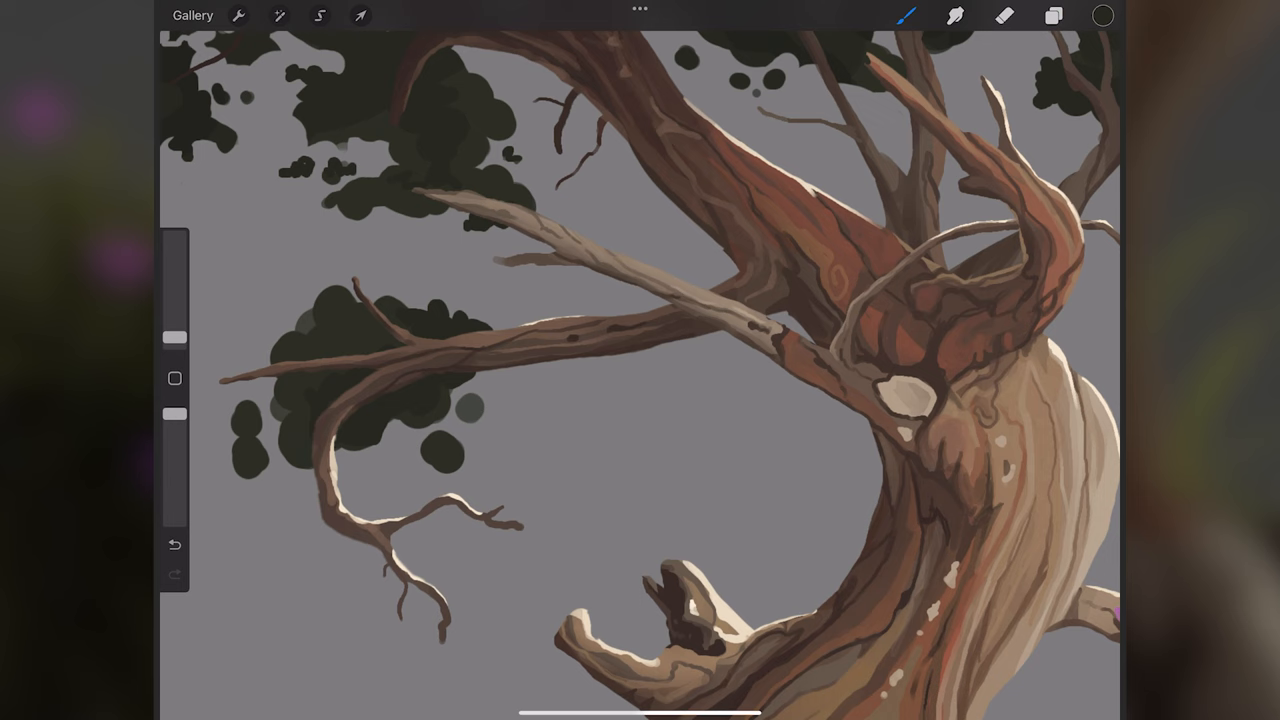
{"action": "left_click", "coordinate": [1052, 15]}
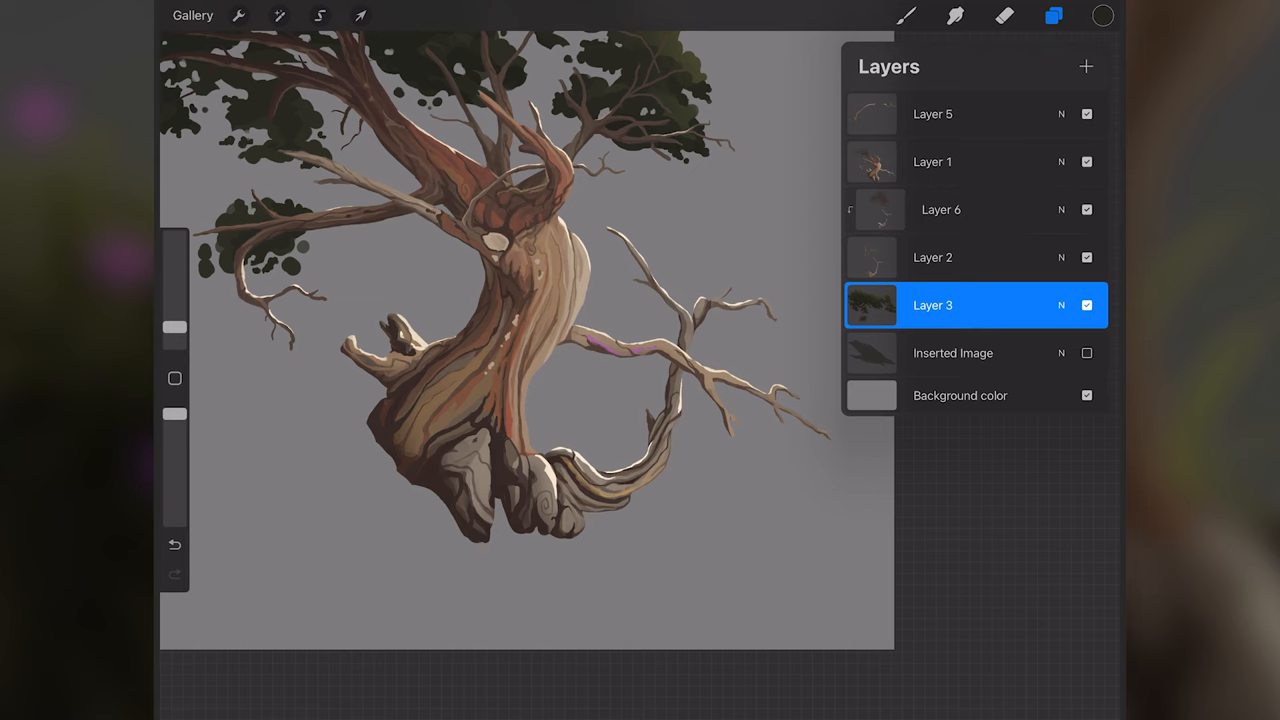
Pick a bright yellow colour to start lighting the top of the foliage
{"action": "left_click", "coordinate": [1053, 15]}
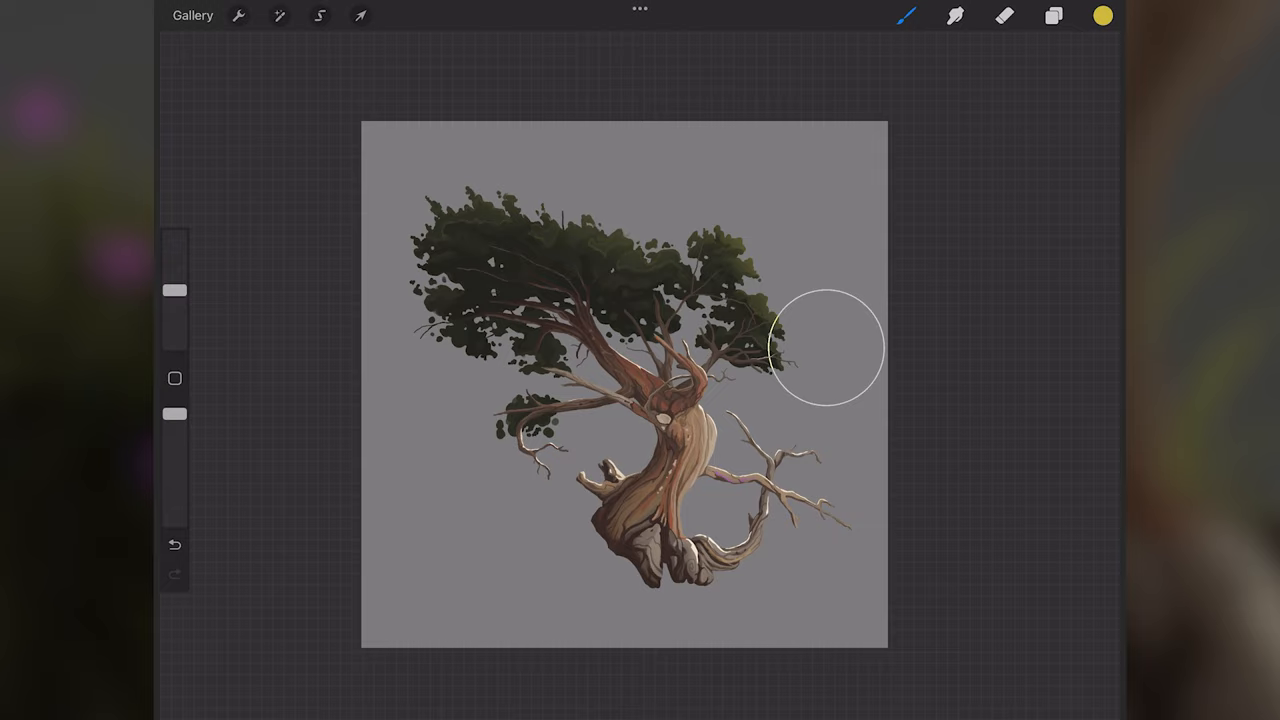
Paint sunlit green highlights on the canopy, erase stray marks, and select a rectangle around the upper tree
{"action": "left_click", "coordinate": [1101, 15]}
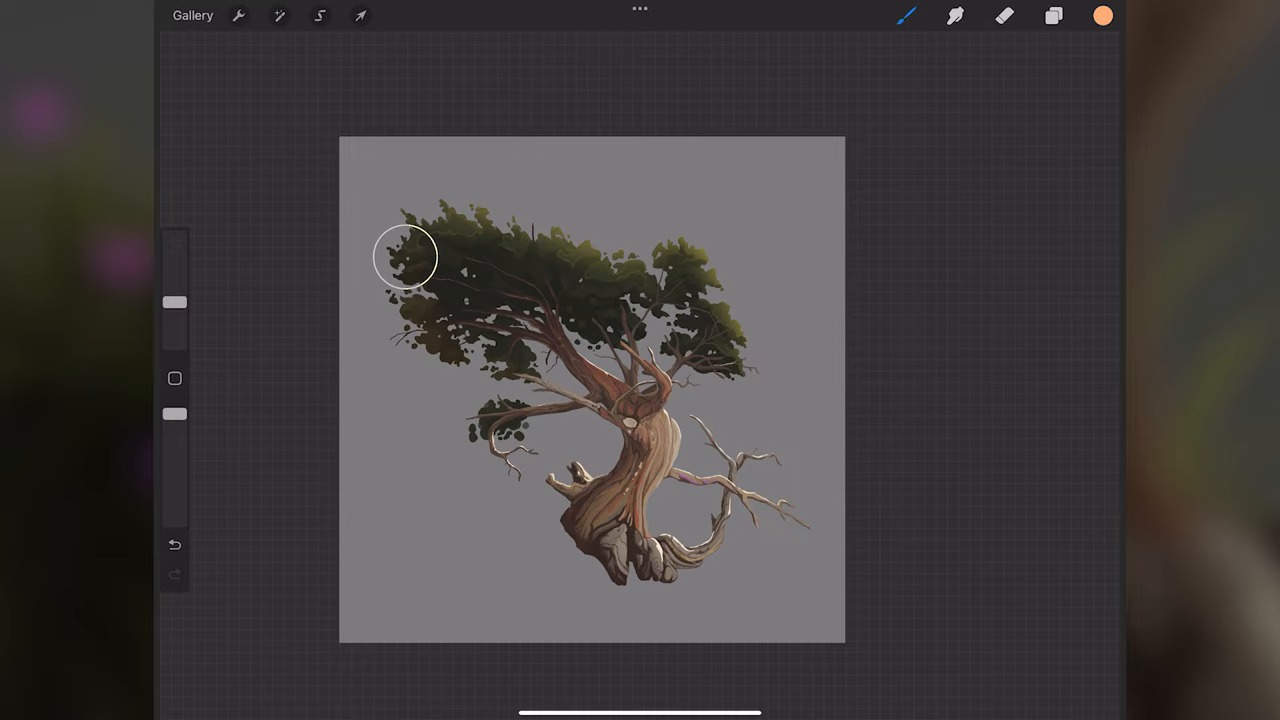
{"action": "left_click", "coordinate": [1053, 15]}
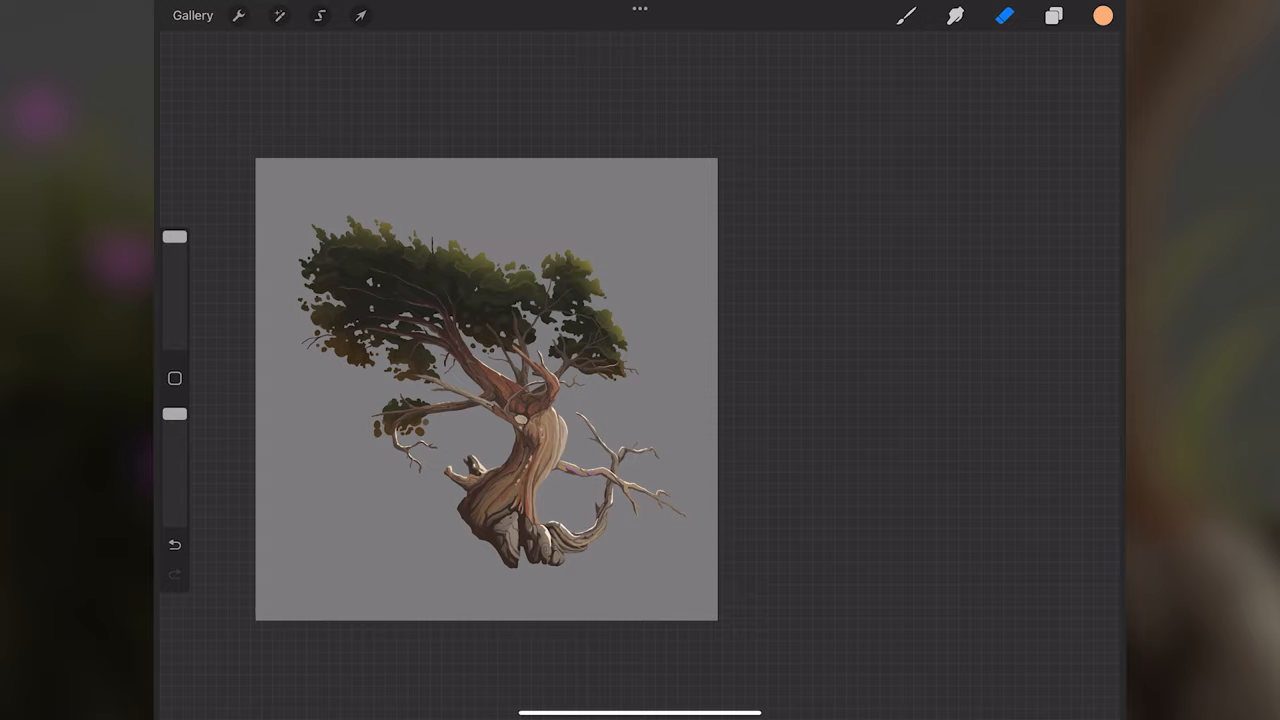
{"action": "left_click", "coordinate": [319, 15]}
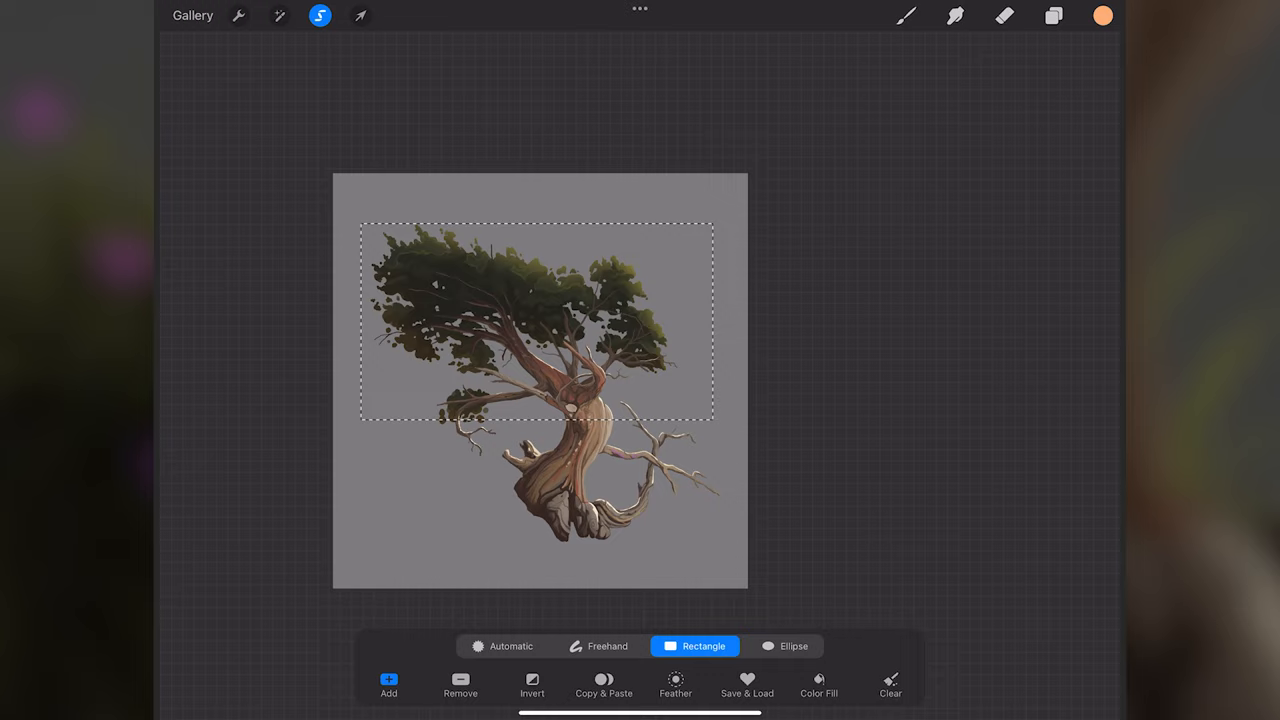
Enlarge the canvas via Crop & Resize to leave more space around the tree
{"action": "left_click", "coordinate": [360, 15]}
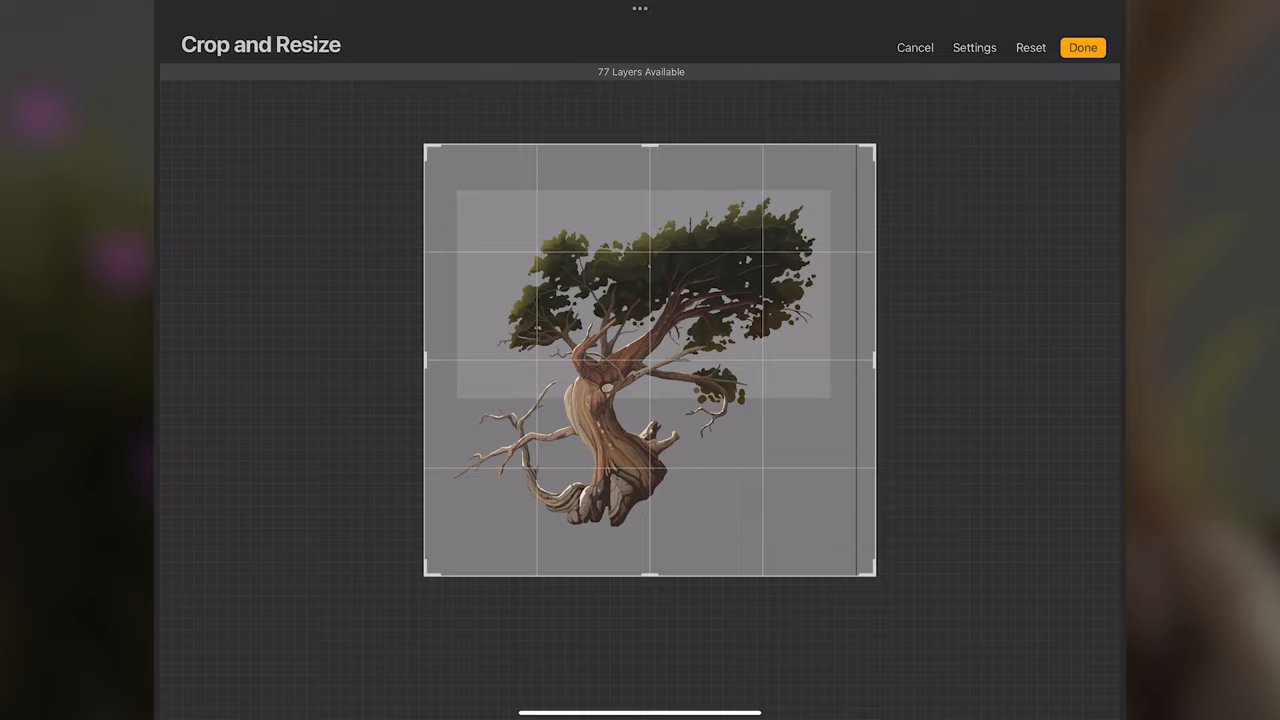
Confirm the enlarged canvas and add Layer 9 with a dark cast shadow beneath the tree's roots
{"action": "left_click", "coordinate": [1083, 47]}
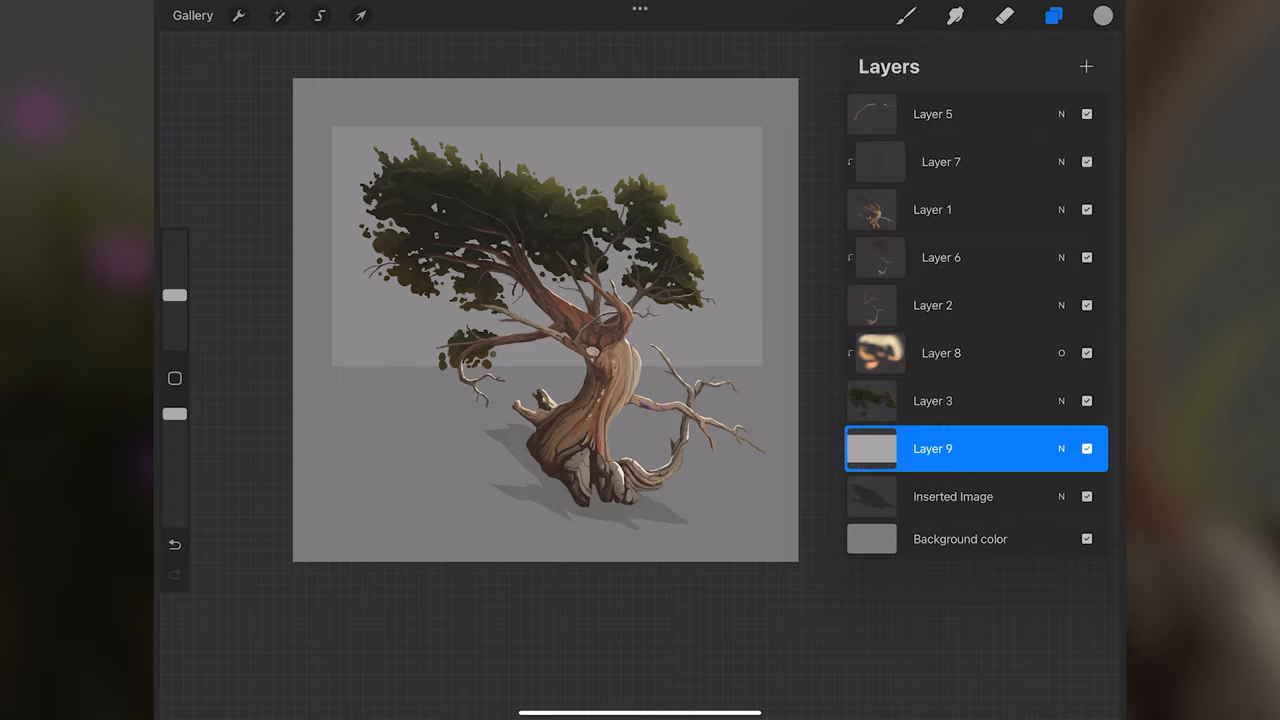
{"action": "left_click", "coordinate": [279, 15]}
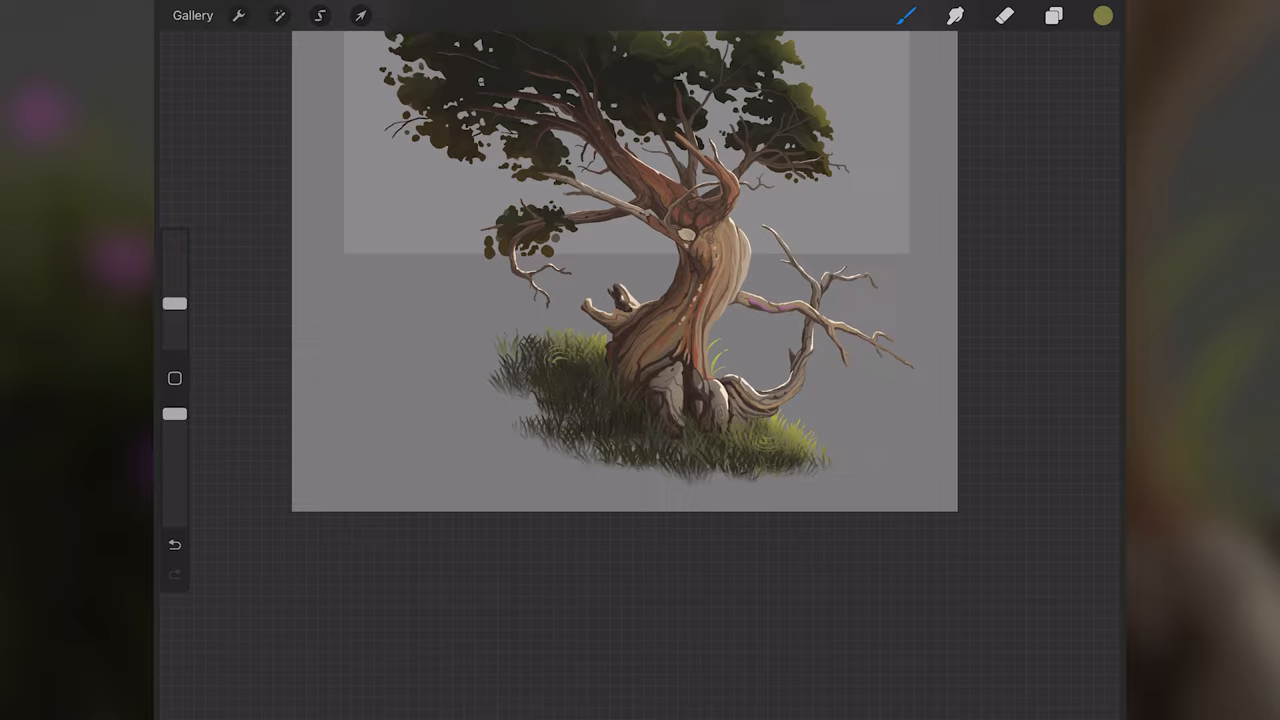
Finish the final brush touches on the tree, foliage and grass, then start a selection
{"action": "left_click", "coordinate": [319, 15]}
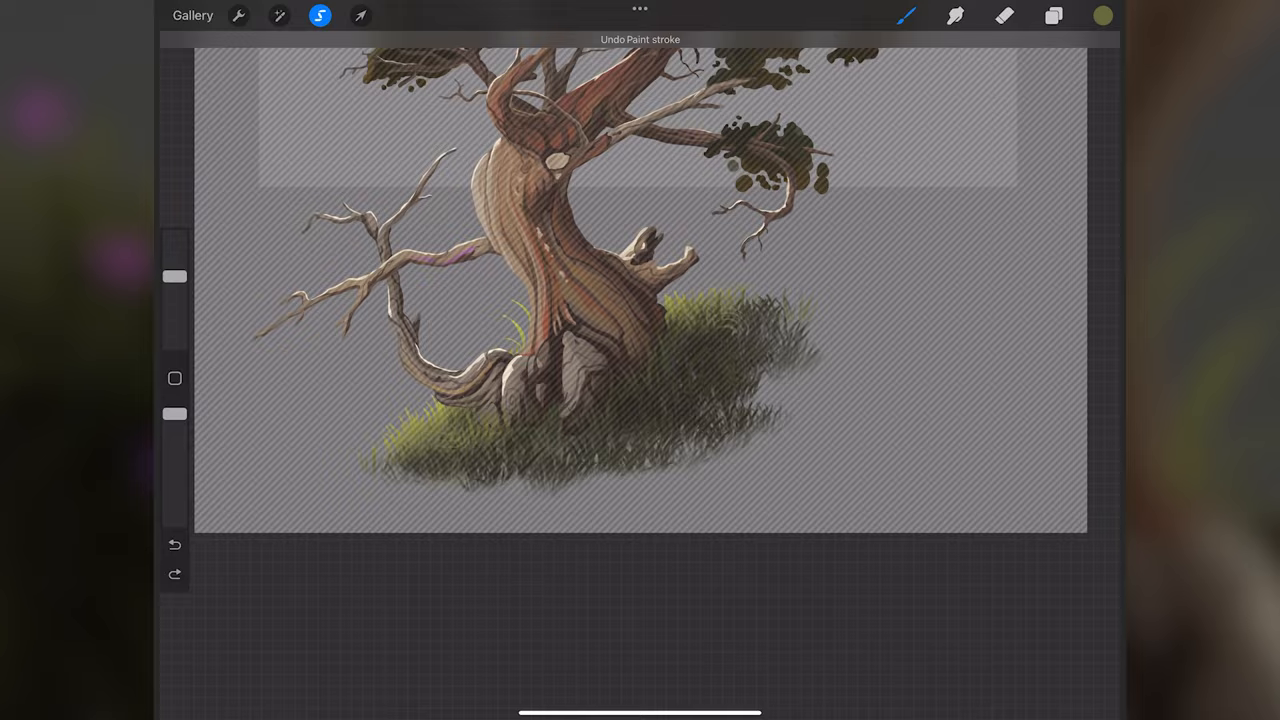
Undo the last stroke and begin a freehand selection outline around the grass
{"action": "left_click", "coordinate": [359, 15]}
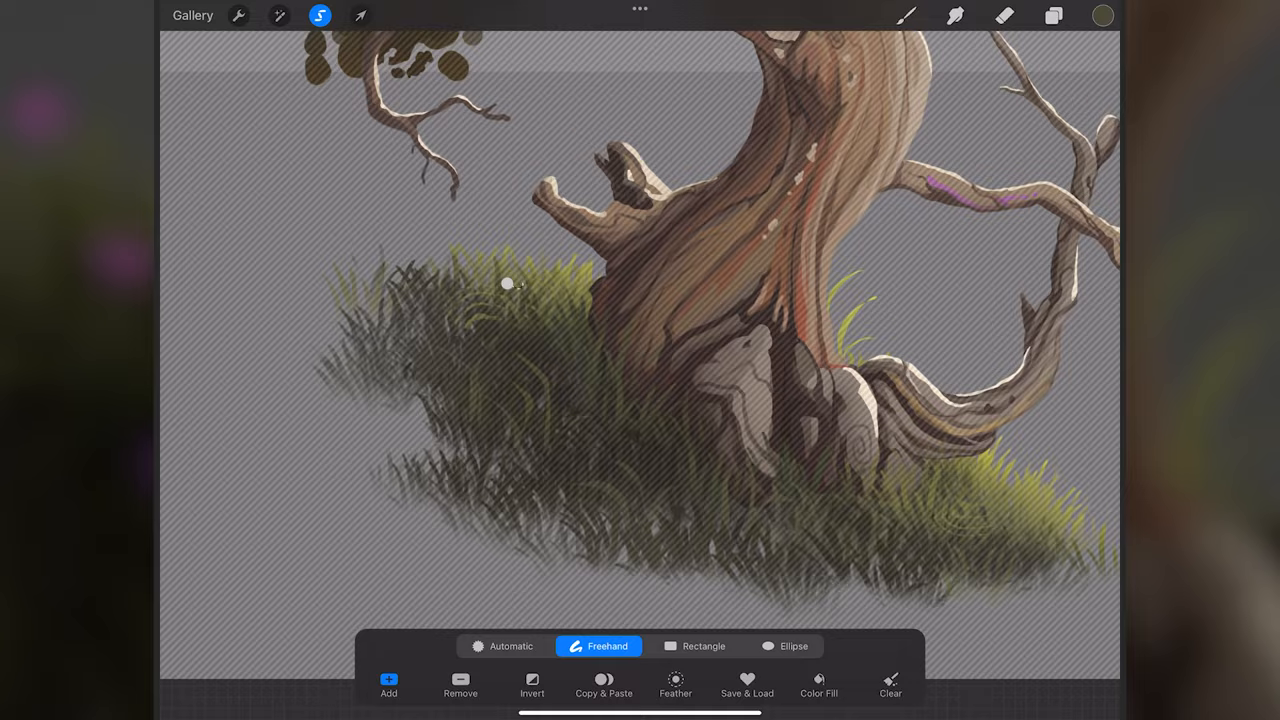
{"action": "left_click", "coordinate": [1101, 15]}
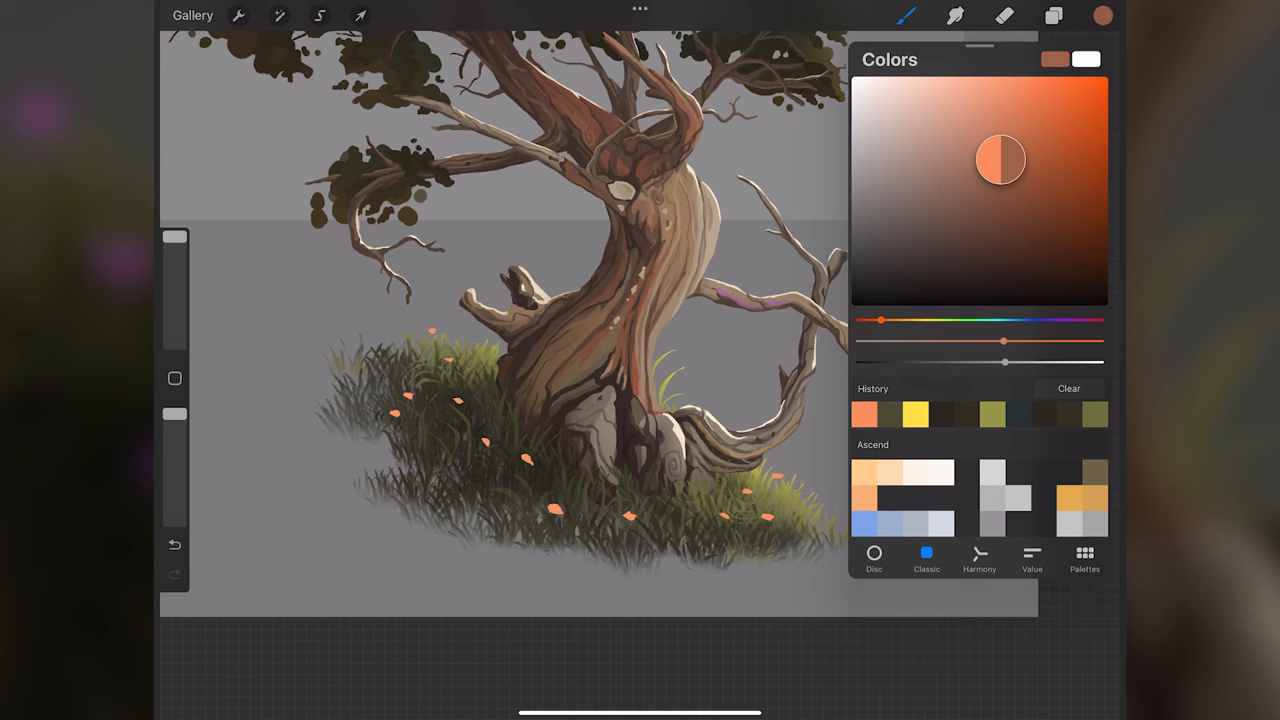
Pick a pink colour and turn the scattered petals in the grass into small pink flowers
{"action": "left_click", "coordinate": [279, 15]}
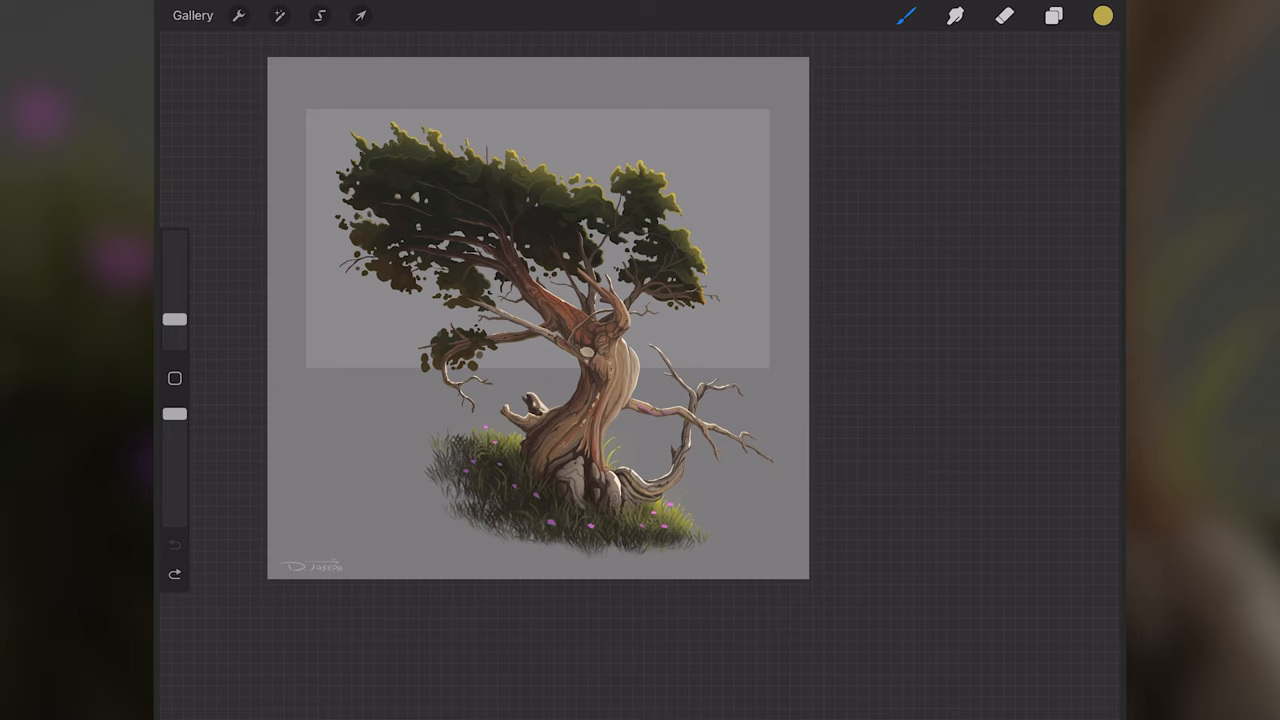
Select foliage Layer 15 and bring up the Hue, Saturation, Brightness adjustment
{"action": "left_click", "coordinate": [1053, 15]}
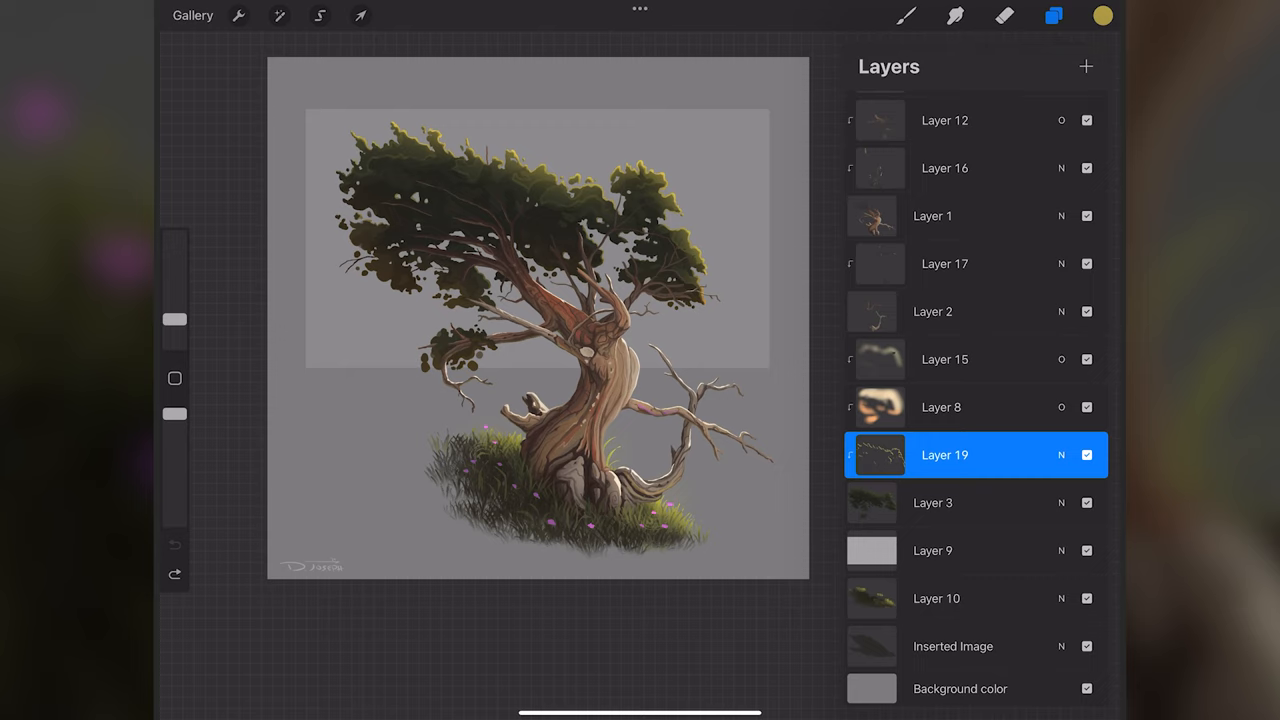
{"action": "left_click", "coordinate": [932, 503]}
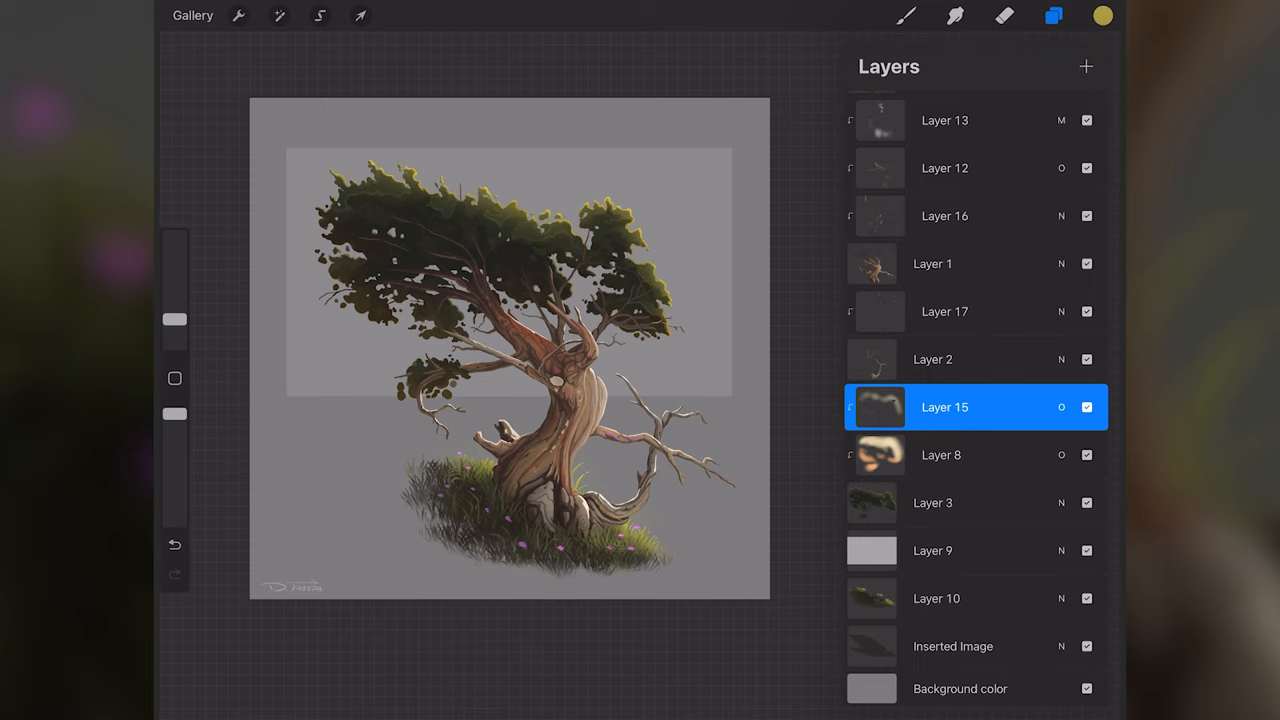
{"action": "left_click", "coordinate": [279, 15]}
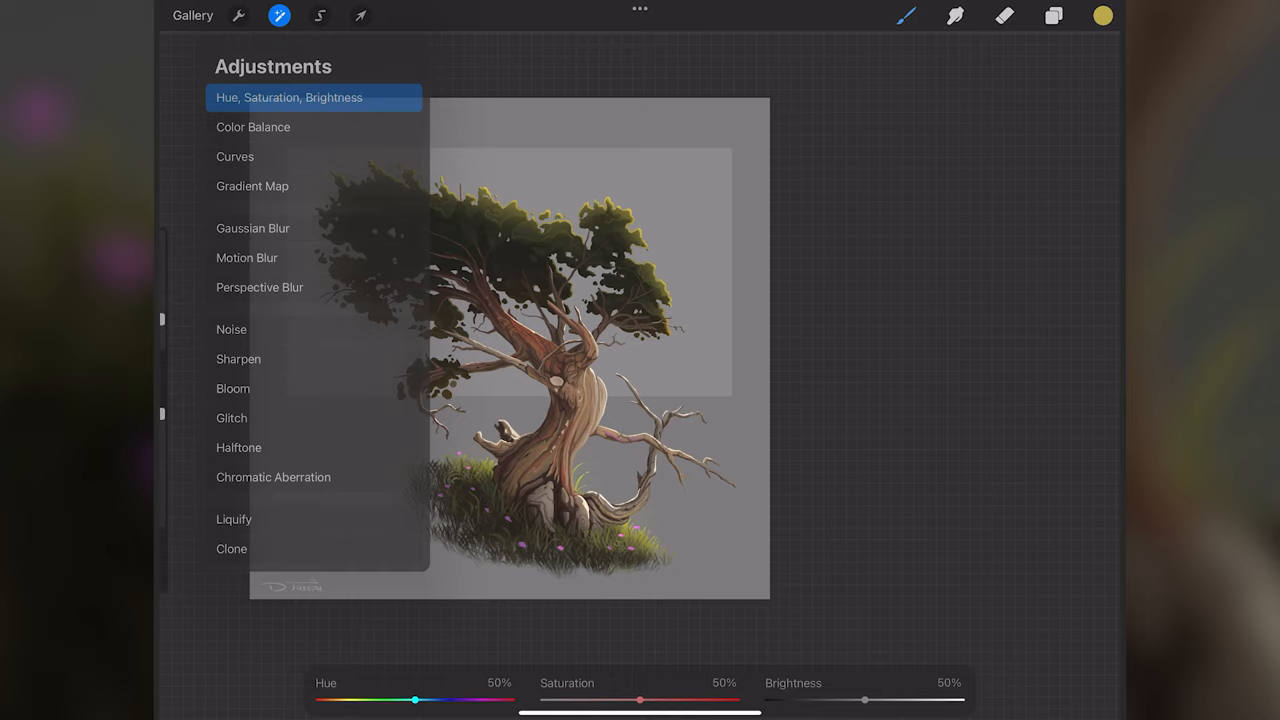
Drag the Hue slider to about 6% to recolour the leaves from green to deep purple
{"action": "left_click_drag", "start_coordinate": [415, 699], "coordinate": [342, 689]}
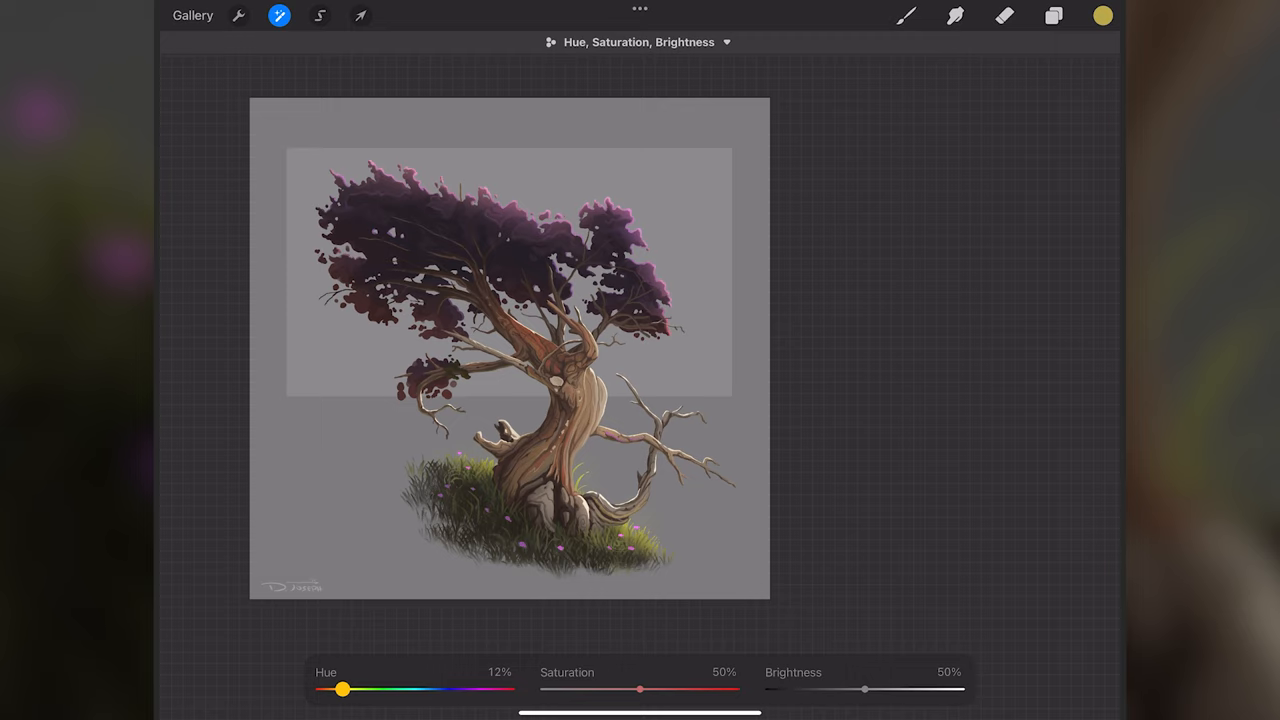
{"action": "left_click_drag", "start_coordinate": [343, 690], "coordinate": [329, 690]}
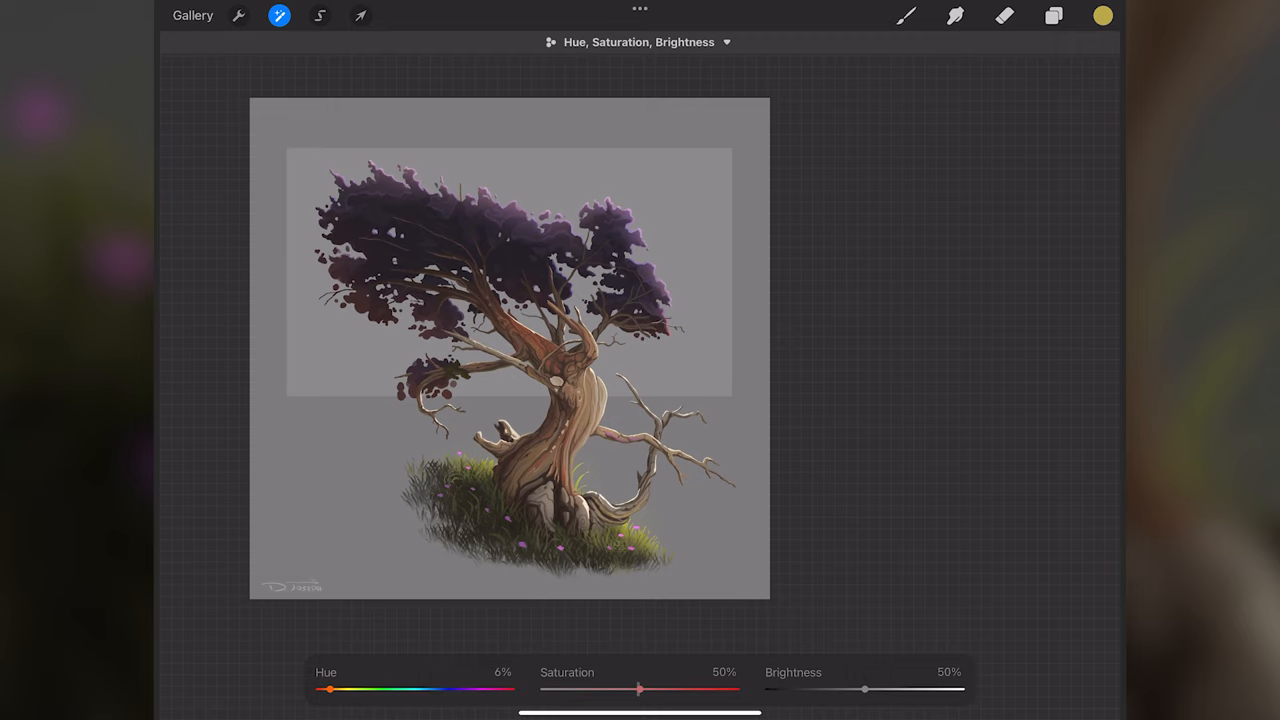
{"action": "left_click_drag", "start_coordinate": [640, 689], "coordinate": [692, 689]}
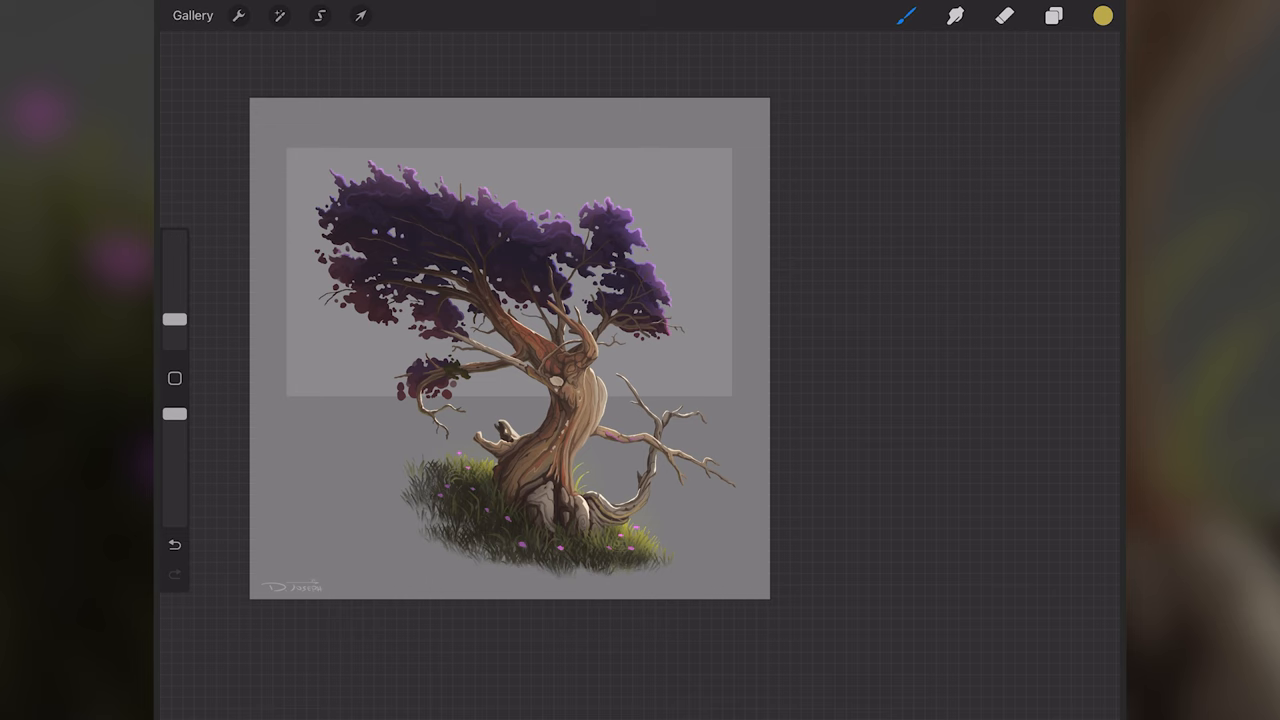
Shift the grass layer's hue to purple via Hue, Saturation, Brightness, matching the leaves
{"action": "left_click", "coordinate": [279, 15]}
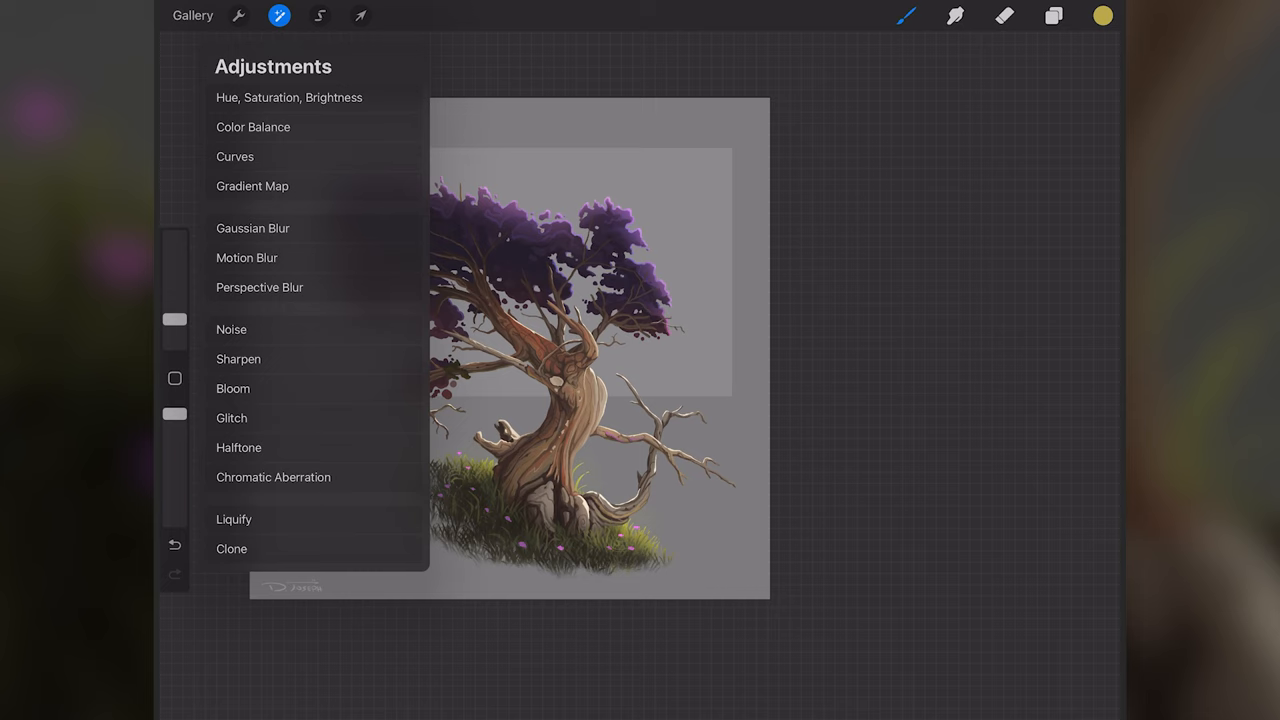
{"action": "left_click", "coordinate": [289, 97]}
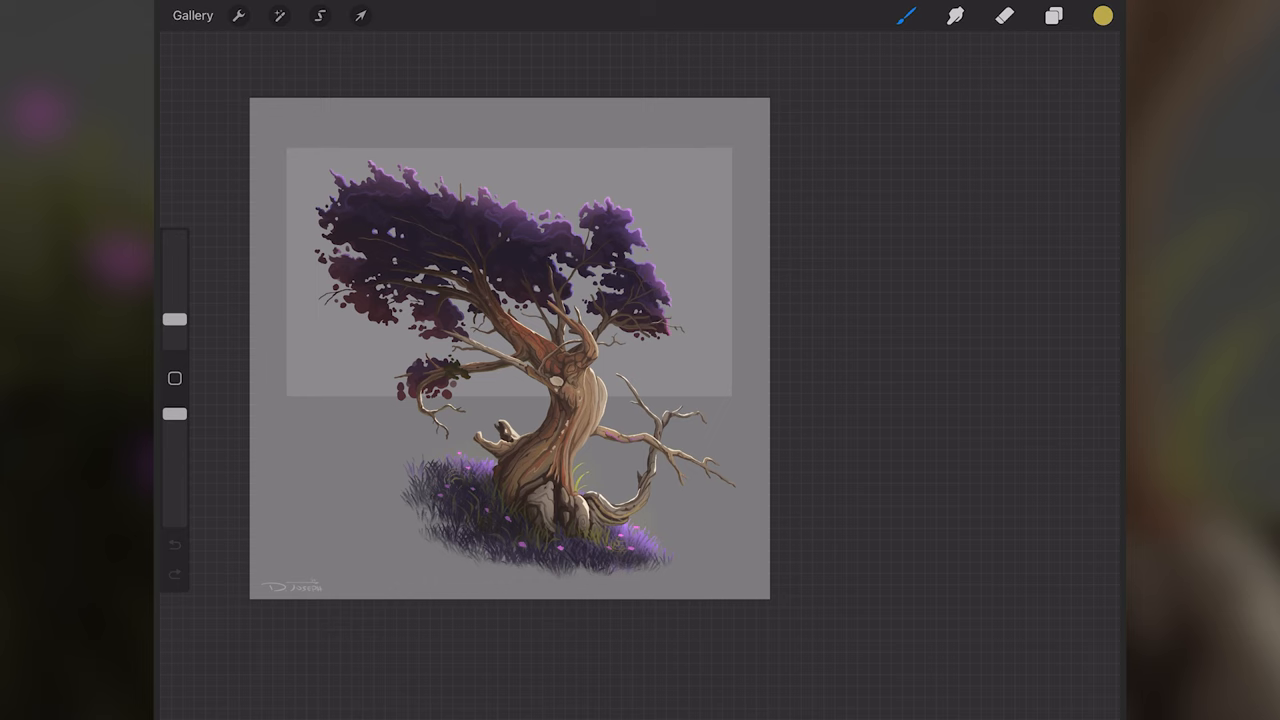
{"action": "left_click", "coordinate": [279, 15]}
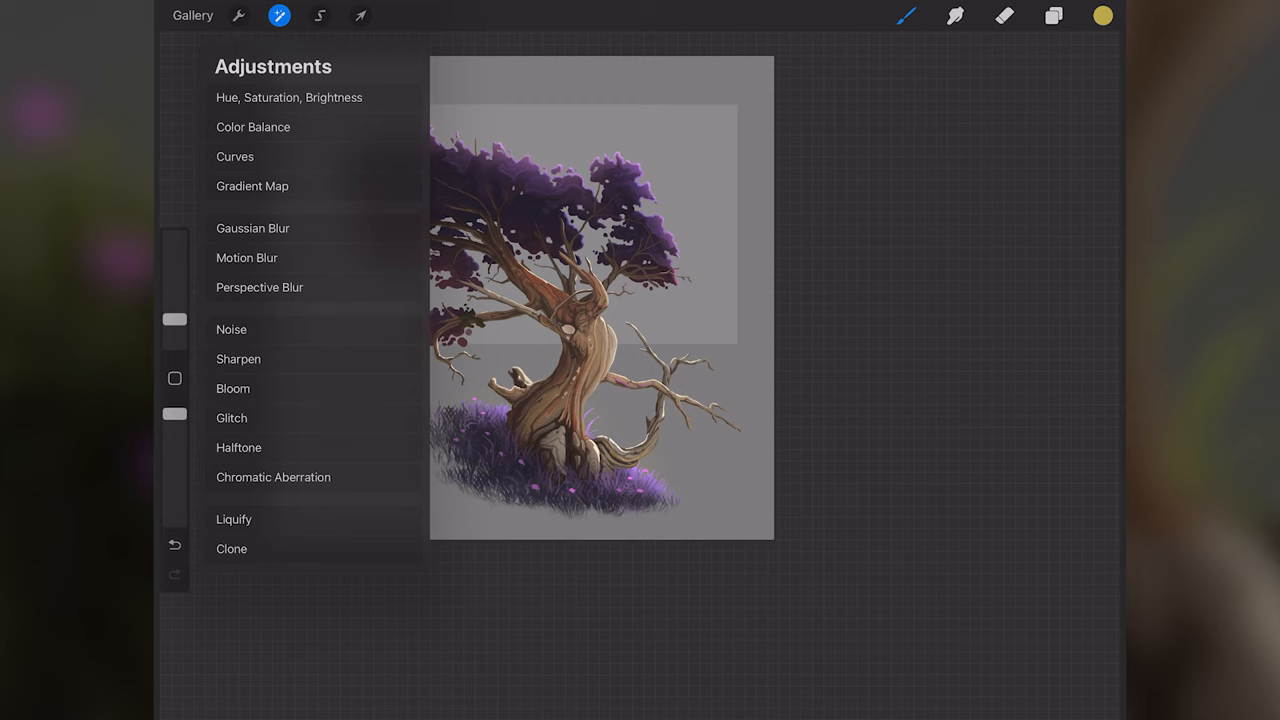
Shift the flower layer's hue so the pink dots turn cyan-blue
{"action": "left_click", "coordinate": [289, 97]}
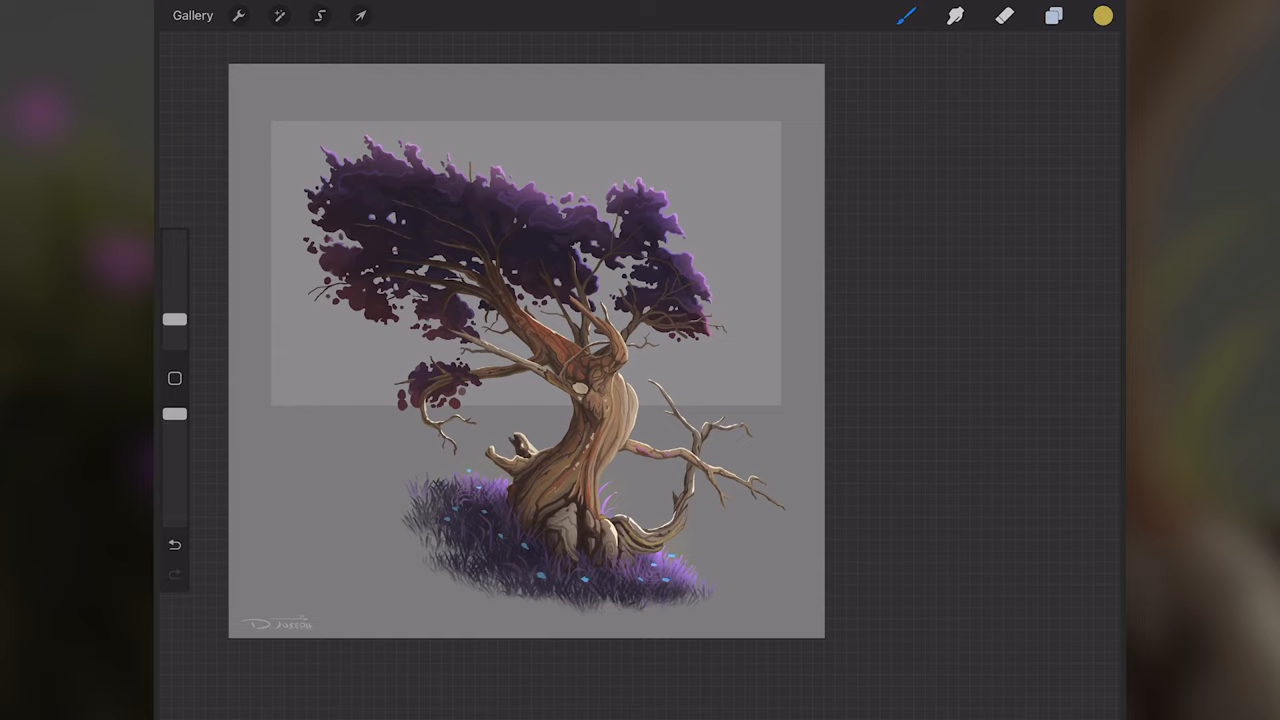
Drag the trunk layer's Hue slider to about 75%, turning trunk and branches green
{"action": "left_click", "coordinate": [279, 15]}
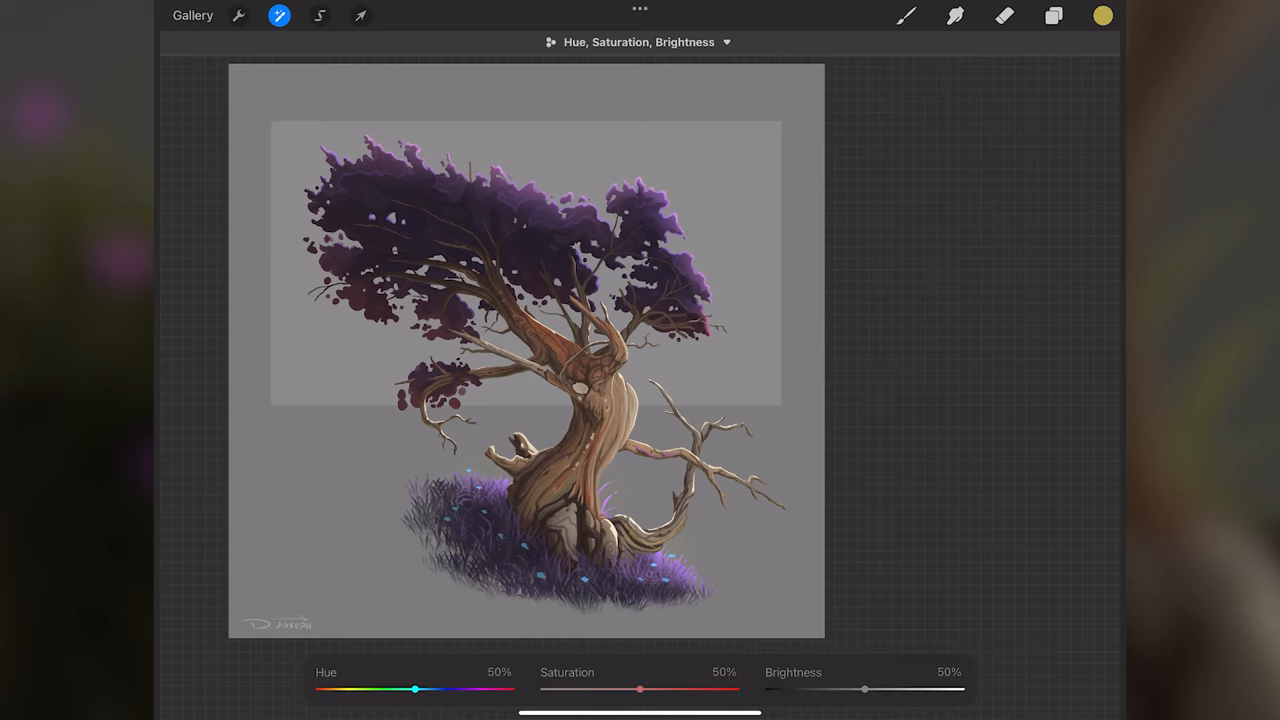
{"action": "left_click_drag", "start_coordinate": [415, 689], "coordinate": [462, 689]}
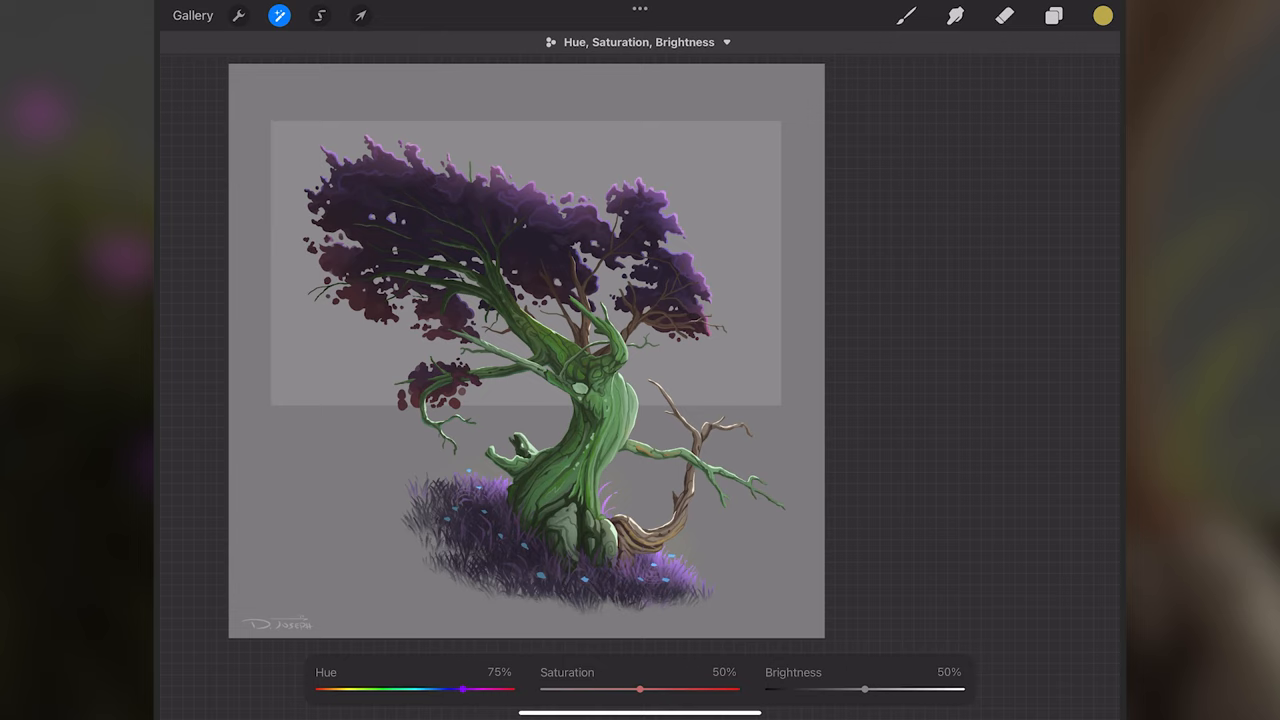